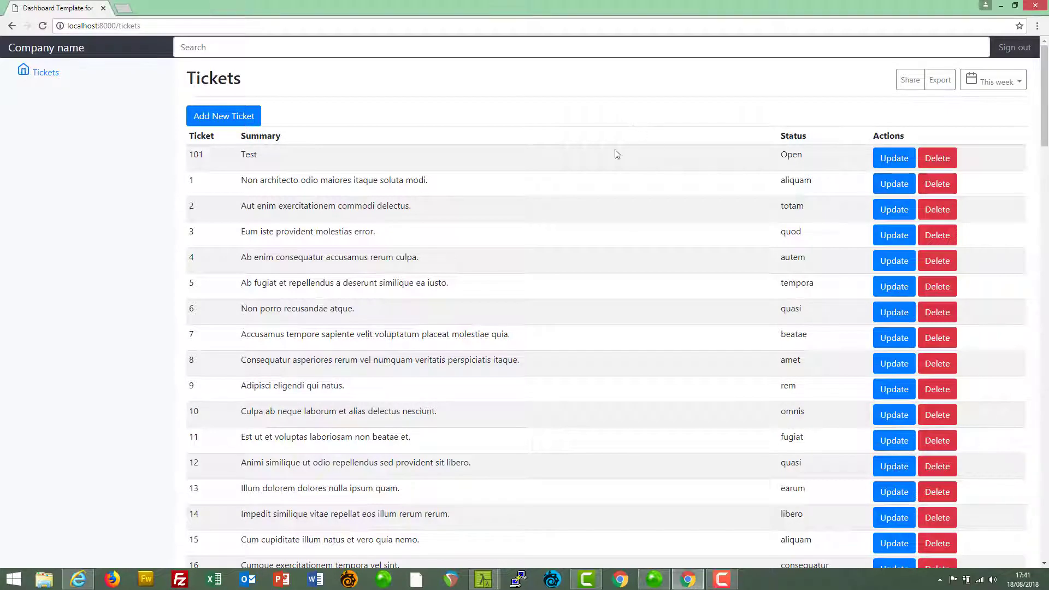
# Step: Scroll through the full unpaginated tickets list and highlight the first ticket rows
pyautogui.scroll(-3)
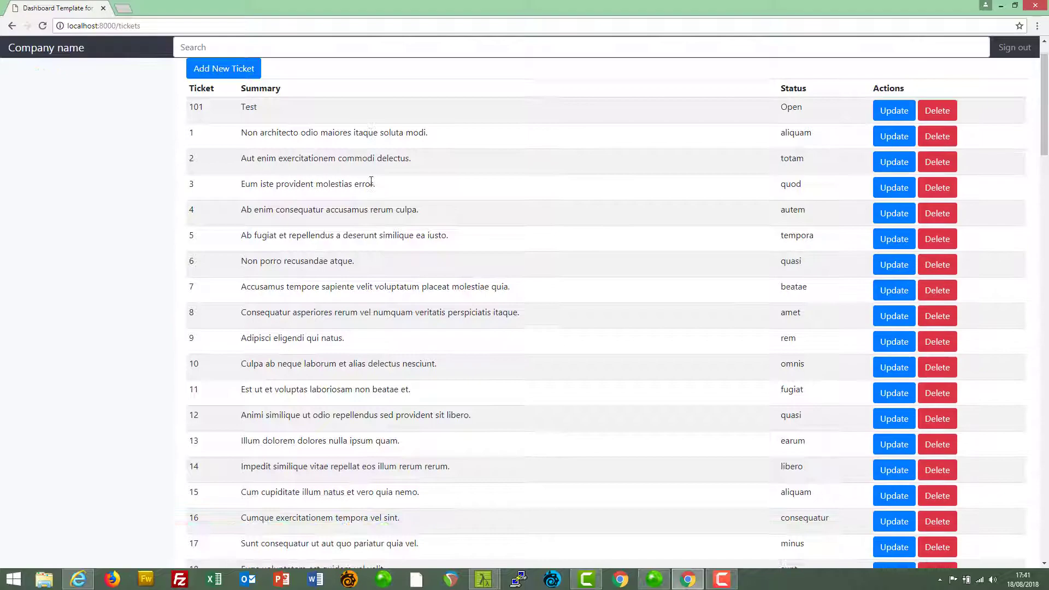
pyautogui.scroll(-3)
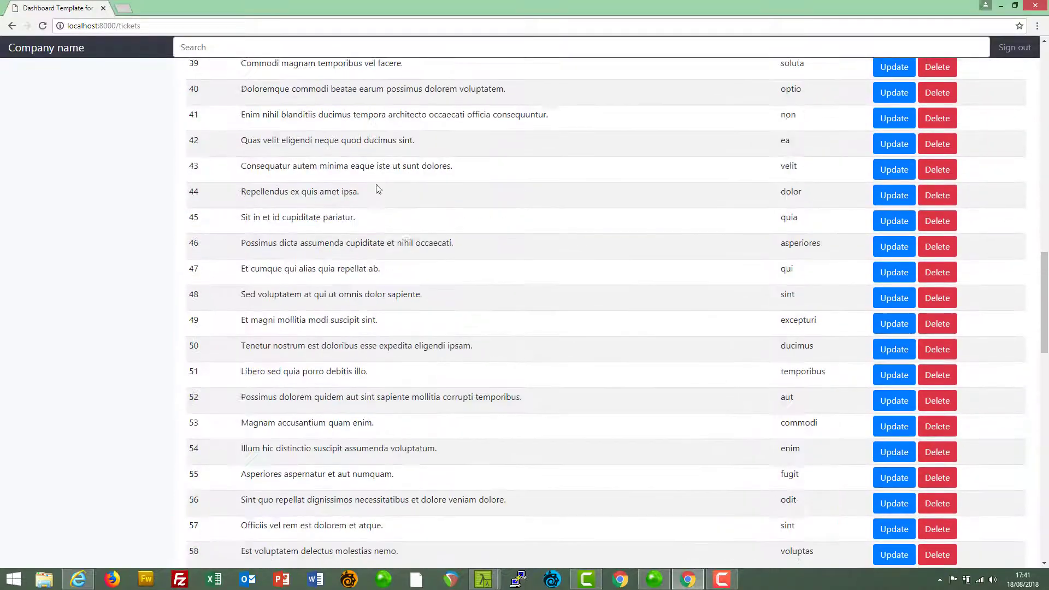
pyautogui.scroll(-3)
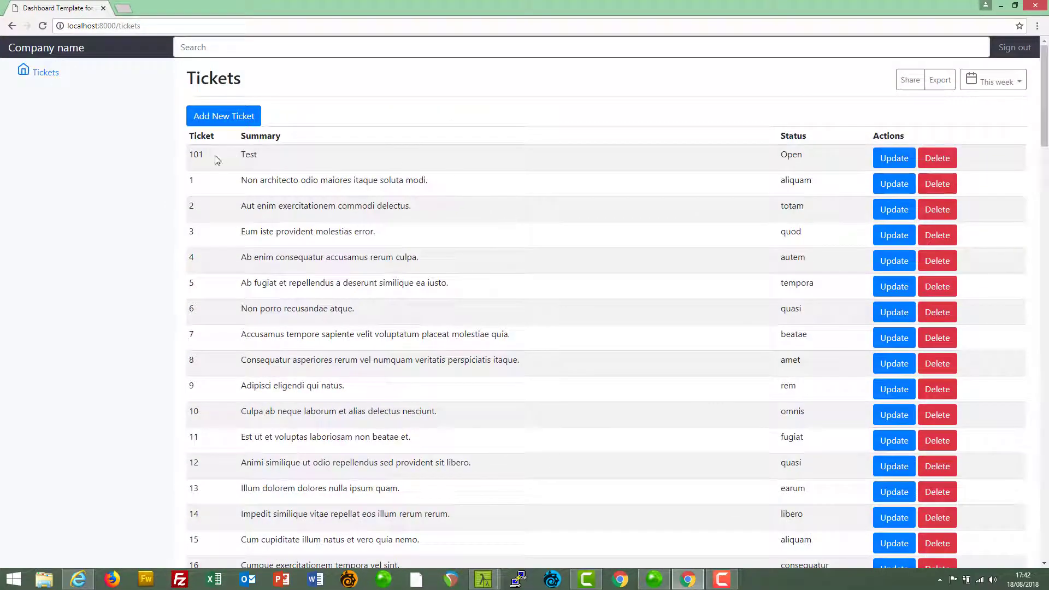
pyautogui.doubleClick(196, 154)
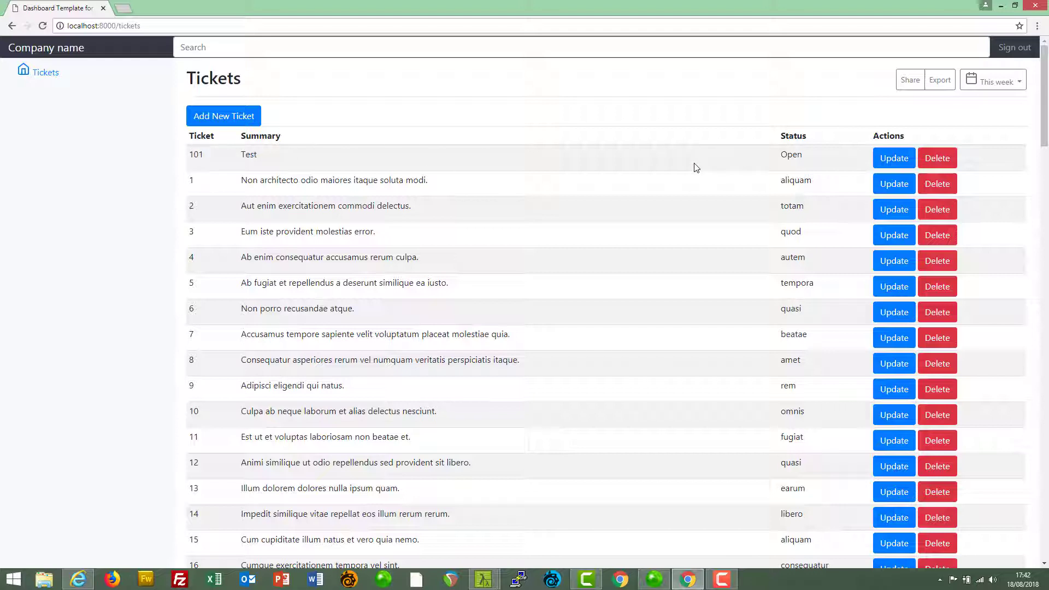
pyautogui.moveTo(701, 199)
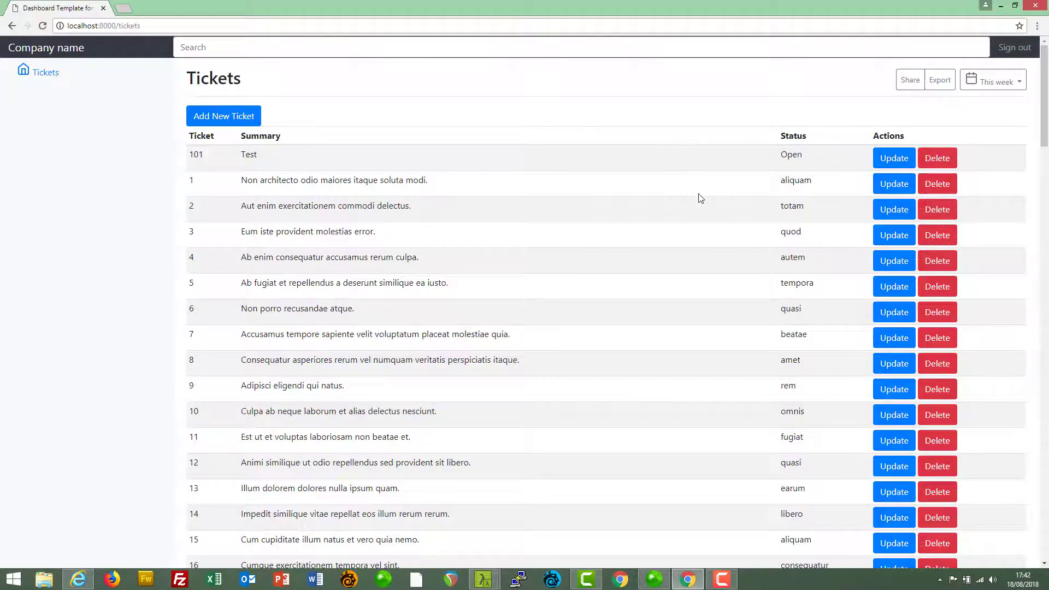
pyautogui.scroll(-3)
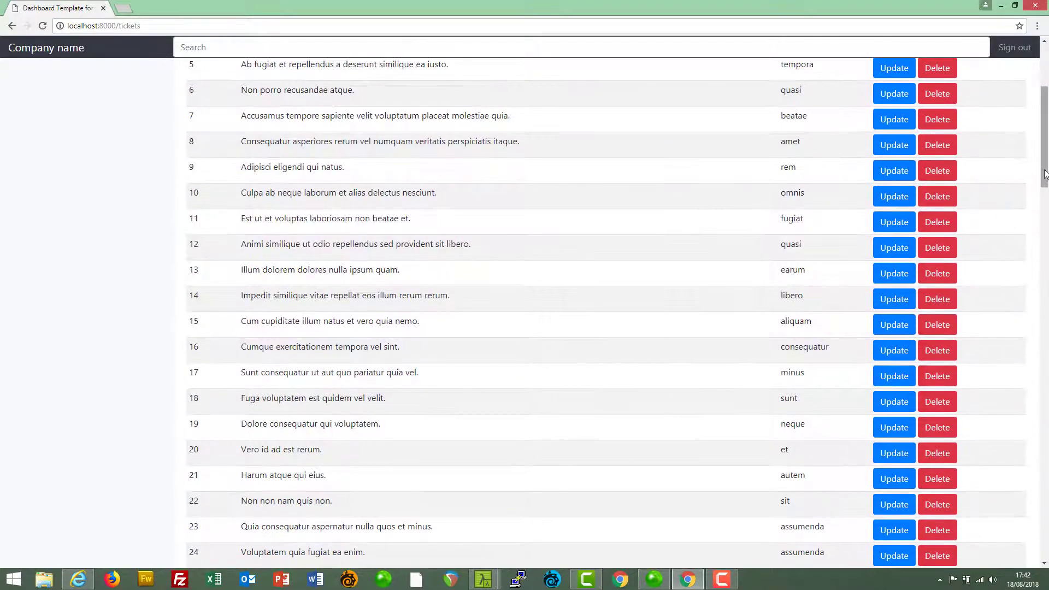
pyautogui.scroll(-3)
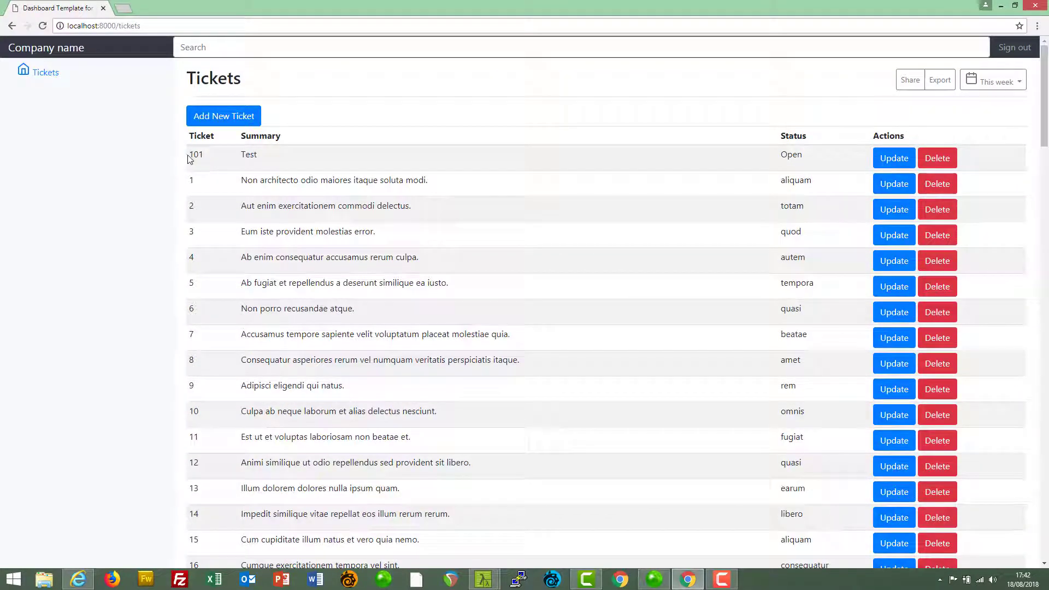
pyautogui.moveTo(191, 154); pyautogui.dragTo(446, 282)
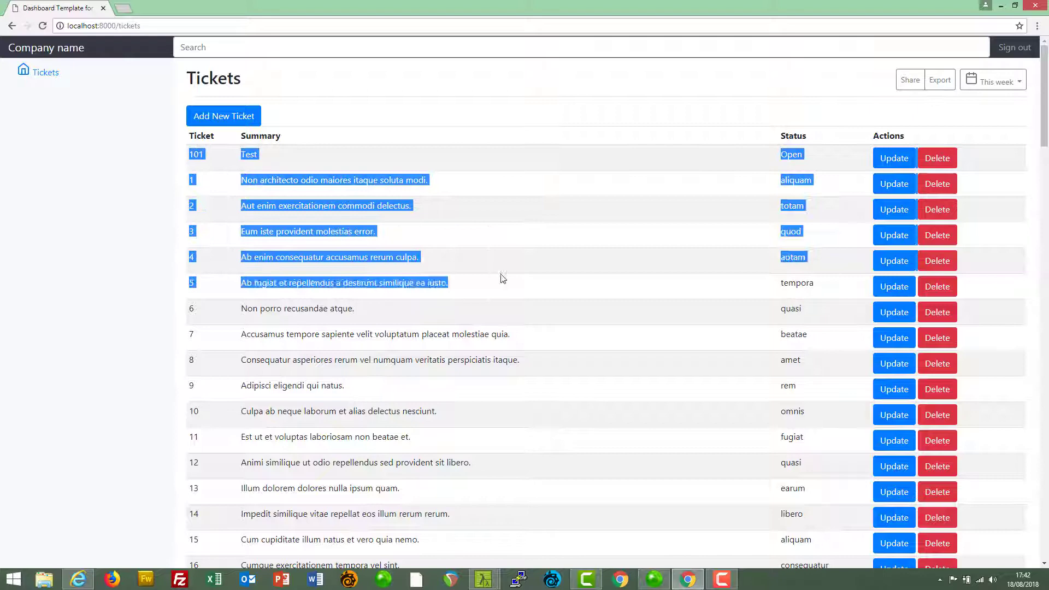
pyautogui.click(464, 286)
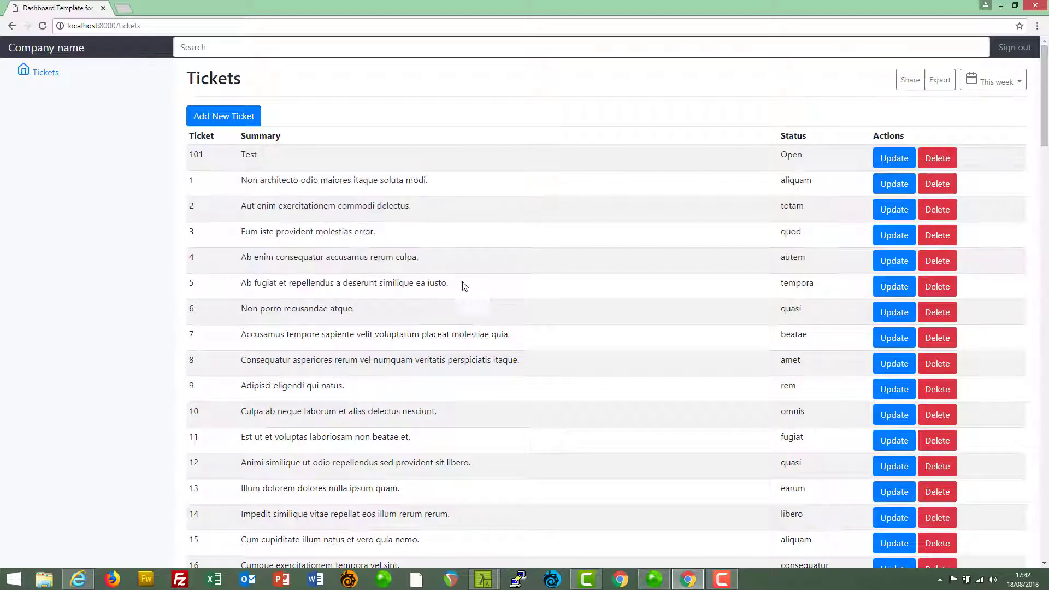
pyautogui.moveTo(270, 143)
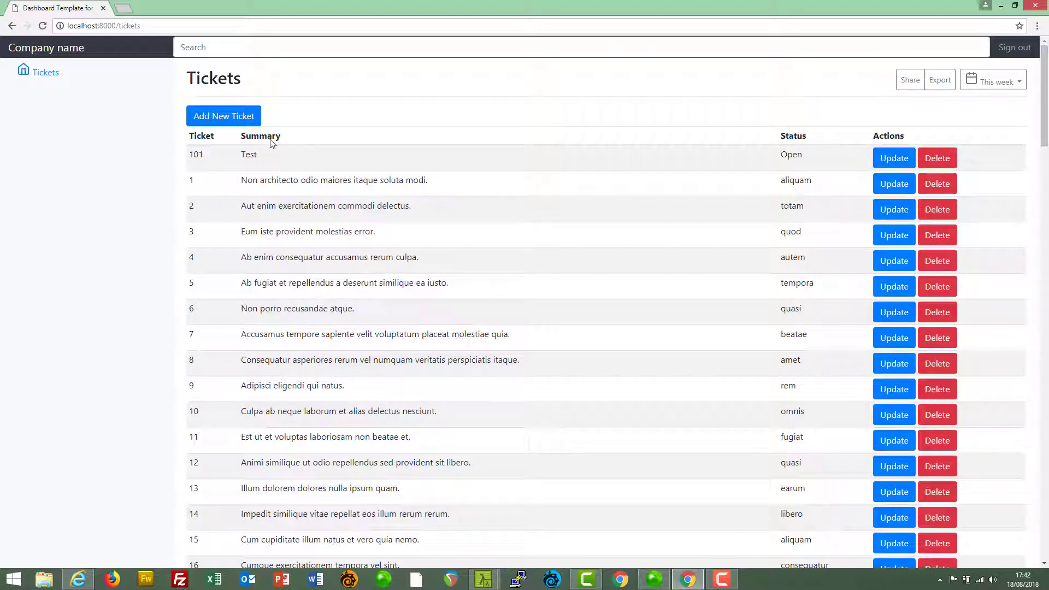
pyautogui.moveTo(532, 143)
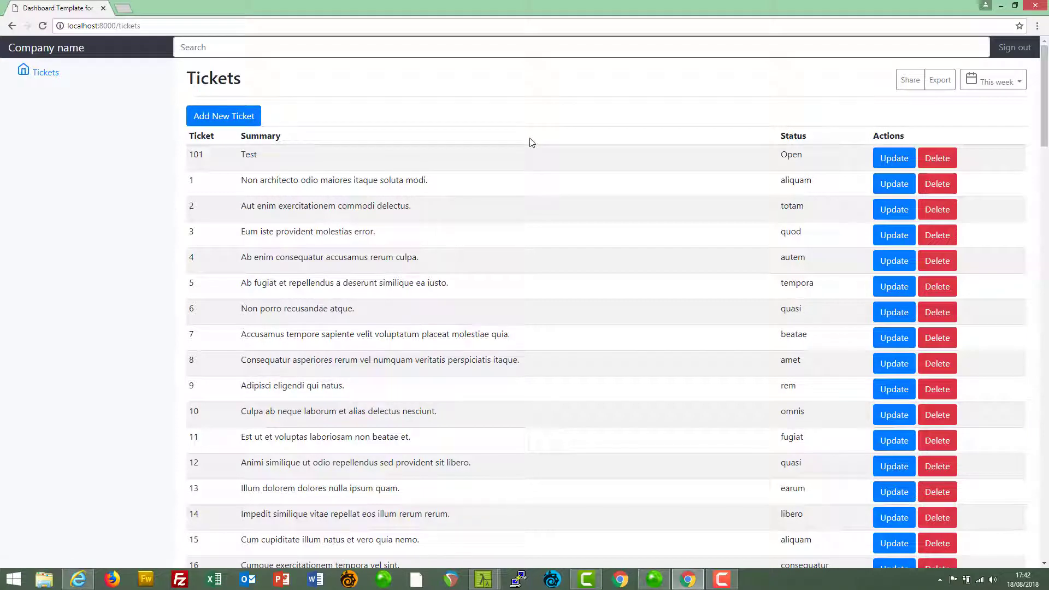
pyautogui.moveTo(721, 159)
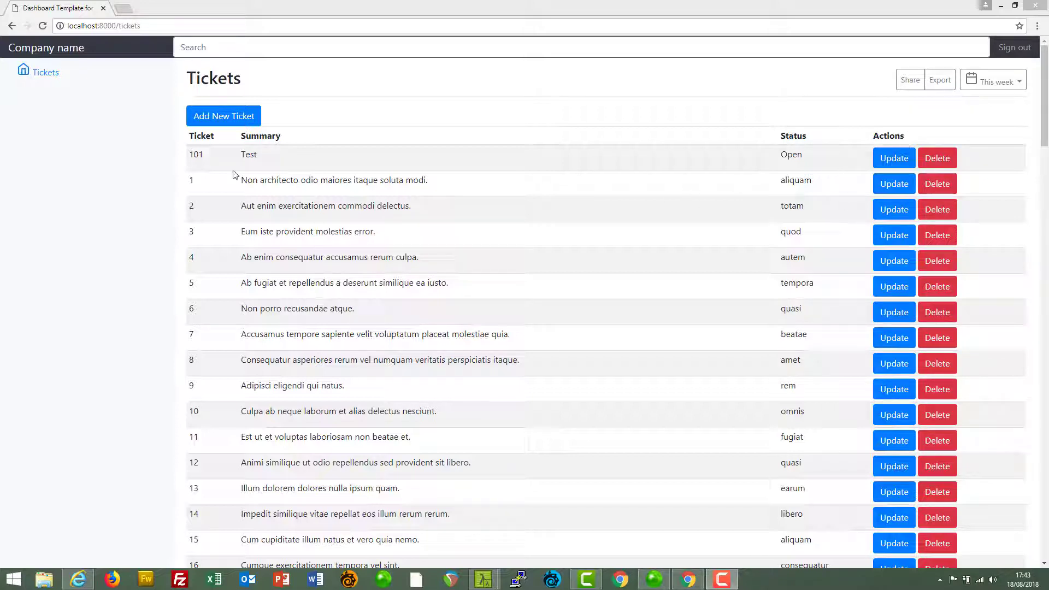
pyautogui.moveTo(738, 264)
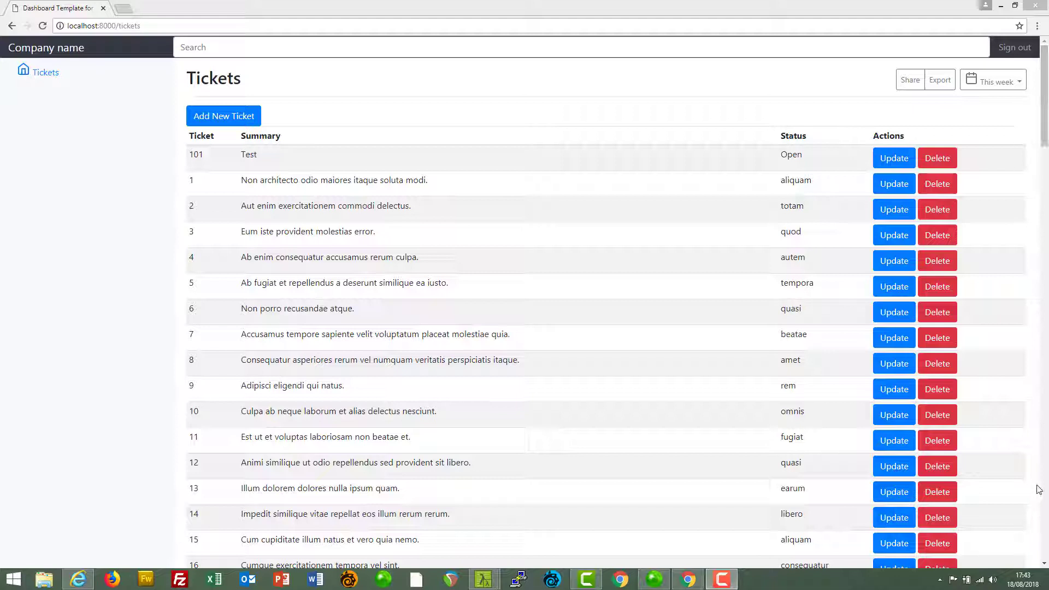
pyautogui.moveTo(998, 286)
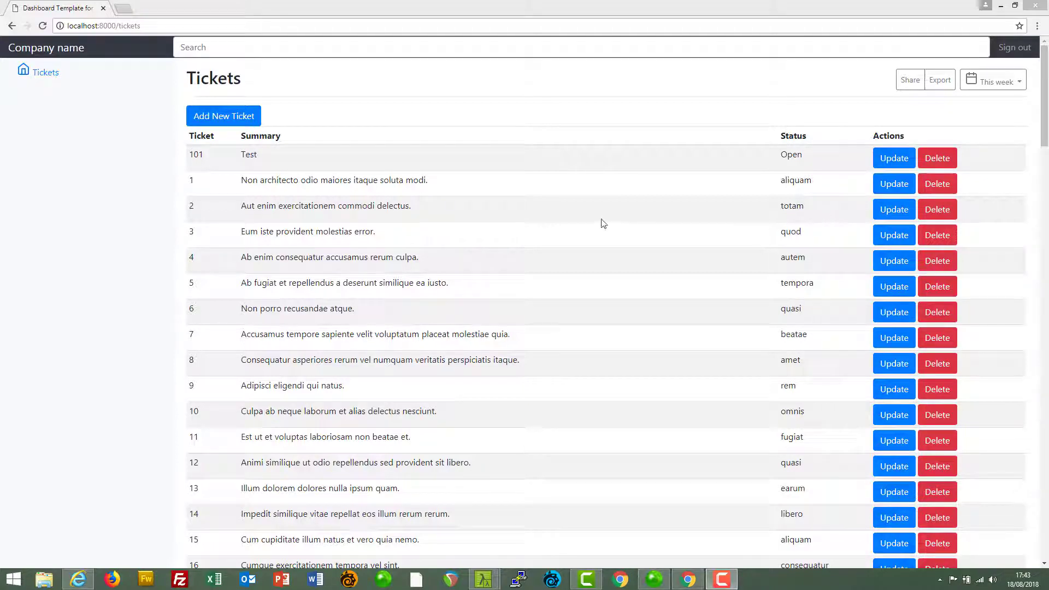
pyautogui.moveTo(209, 130)
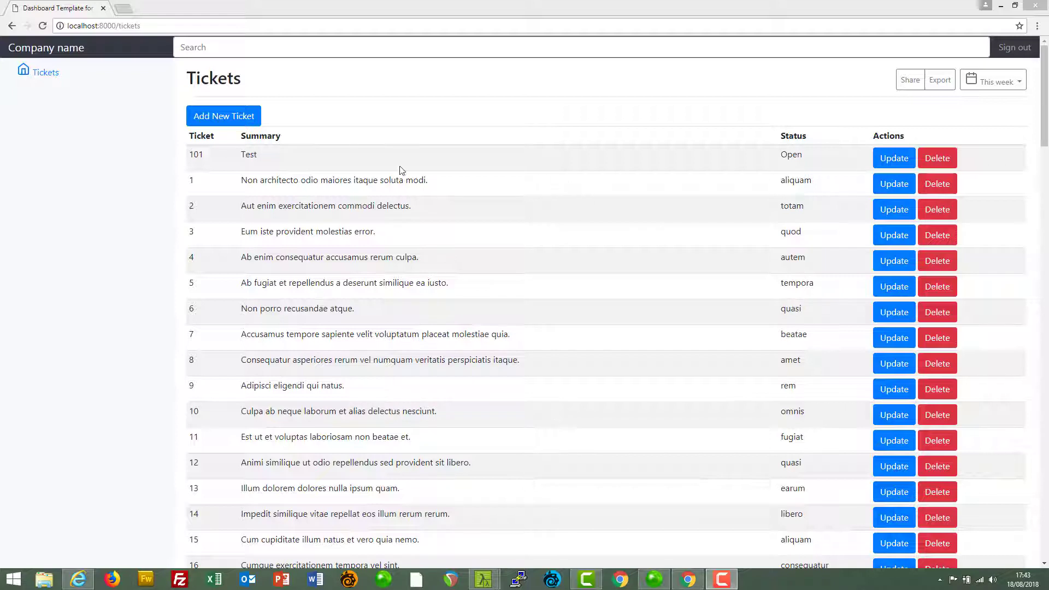
pyautogui.moveTo(460, 319)
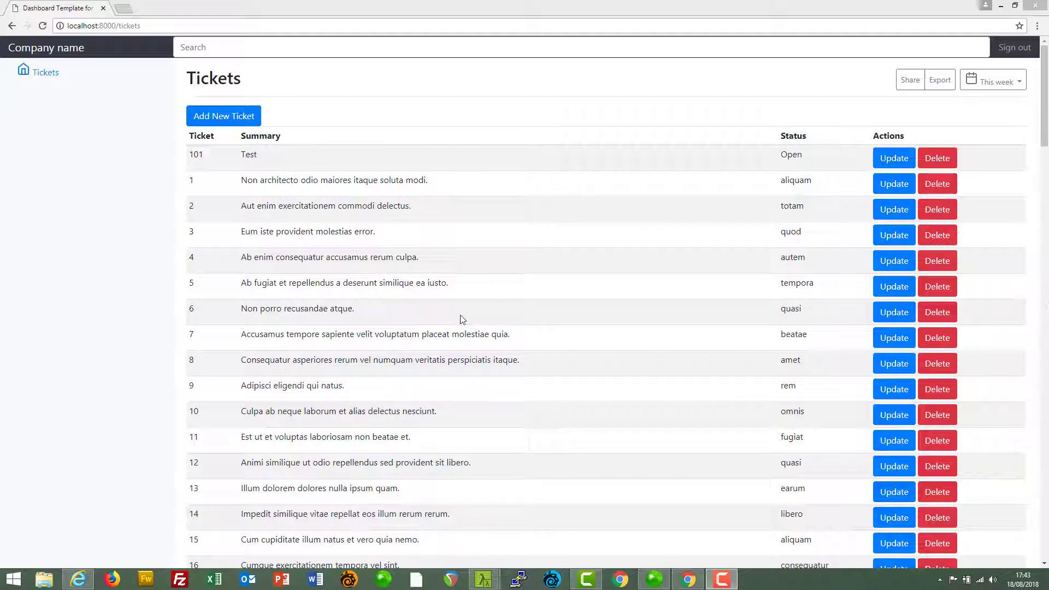
# Step: Open TicketController.php and replace the get call with a pagination call taking 10
pyautogui.click(653, 579)
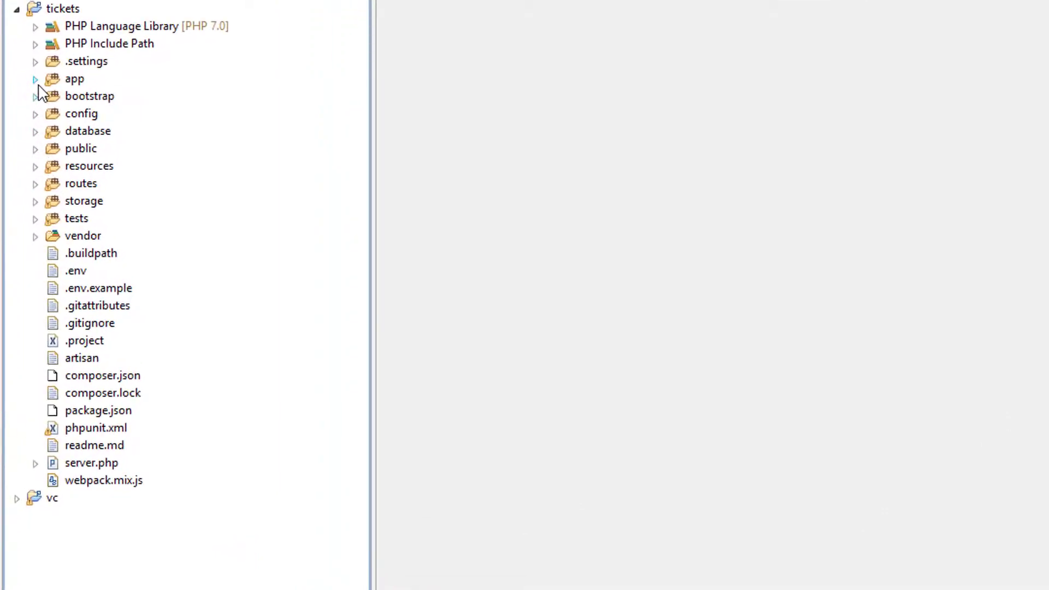
pyautogui.click(35, 78)
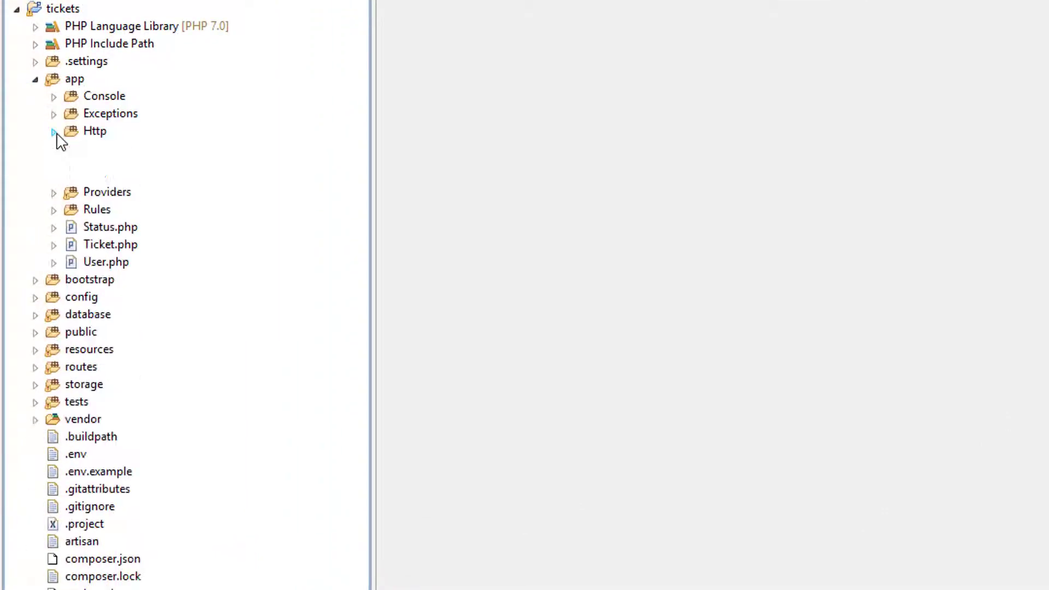
pyautogui.click(53, 131)
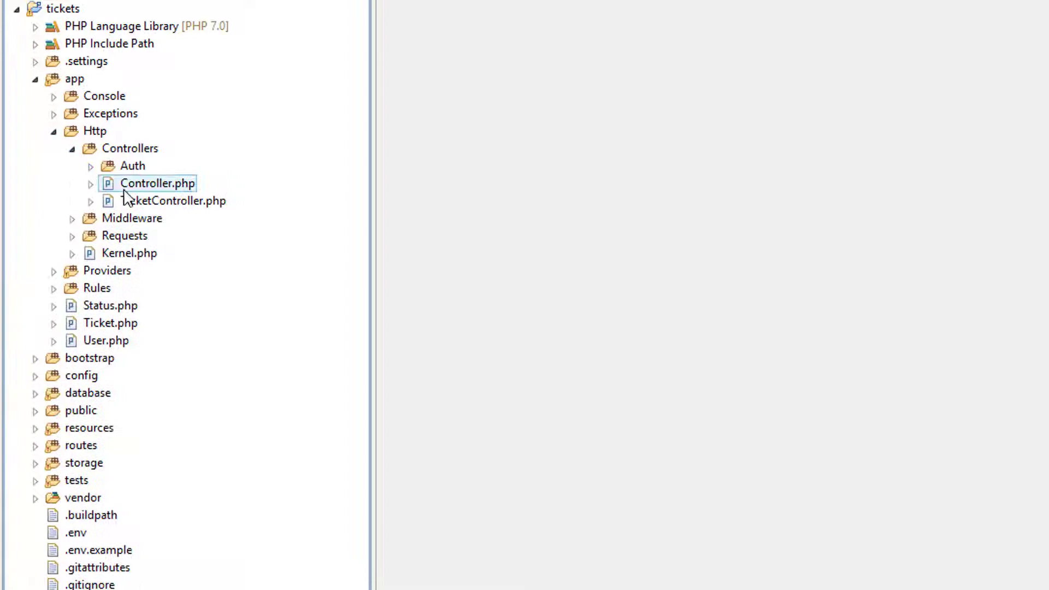
pyautogui.click(174, 200)
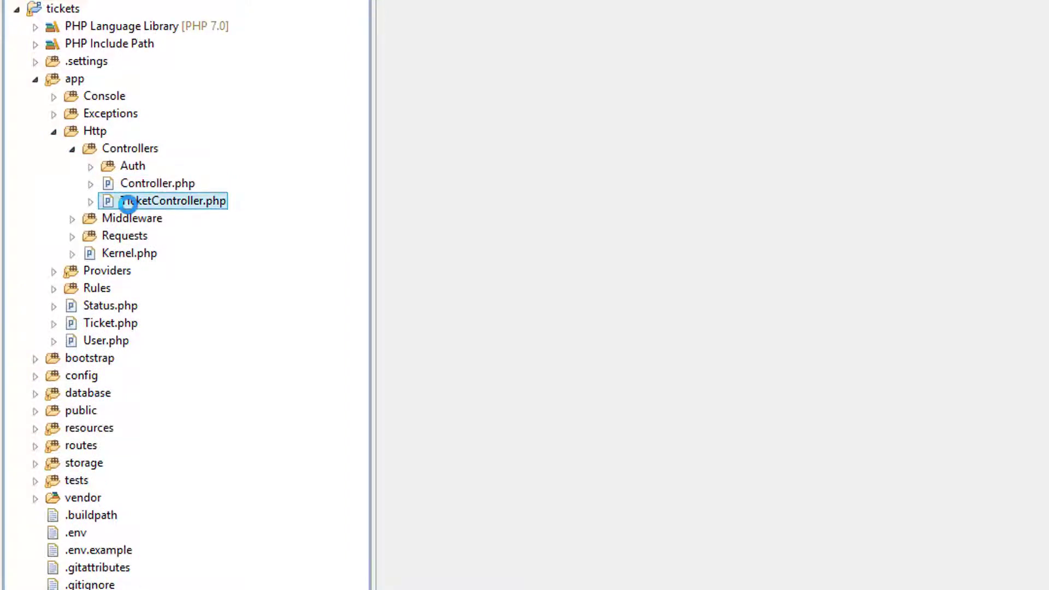
pyautogui.doubleClick(173, 201)
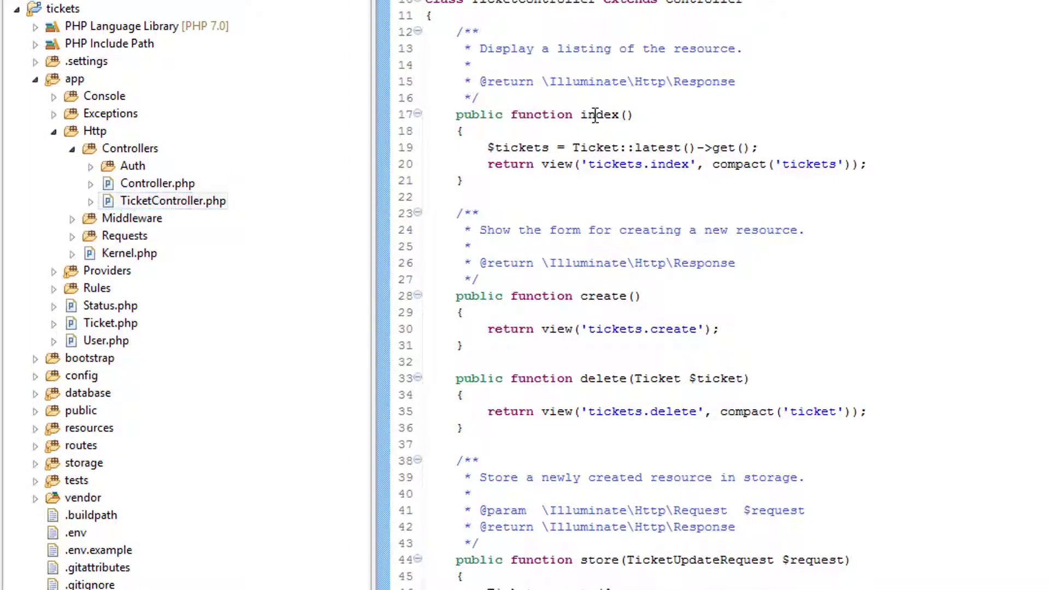
pyautogui.moveTo(600, 114)
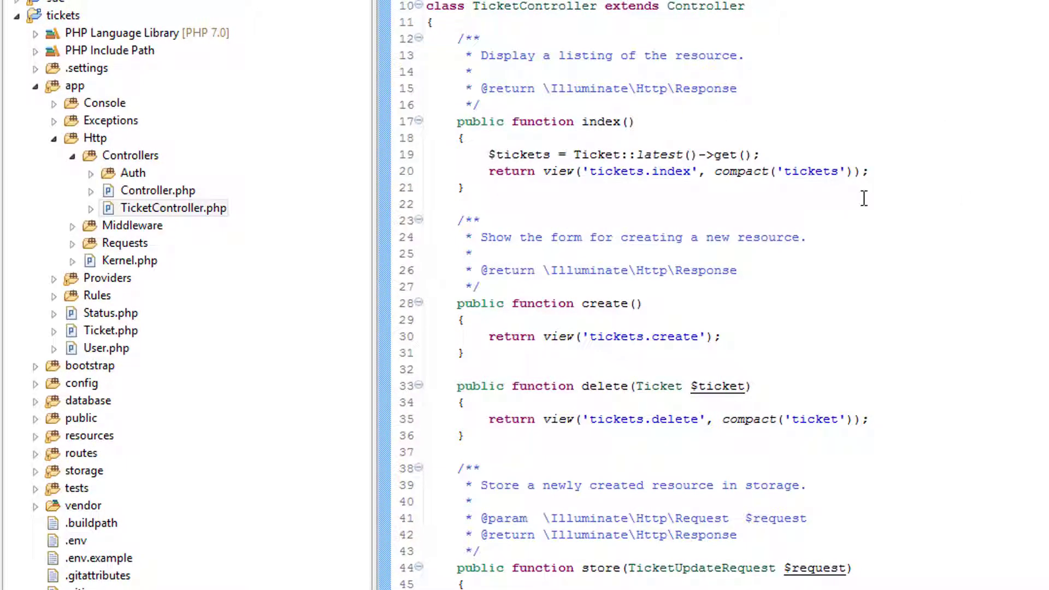
pyautogui.moveTo(769, 154)
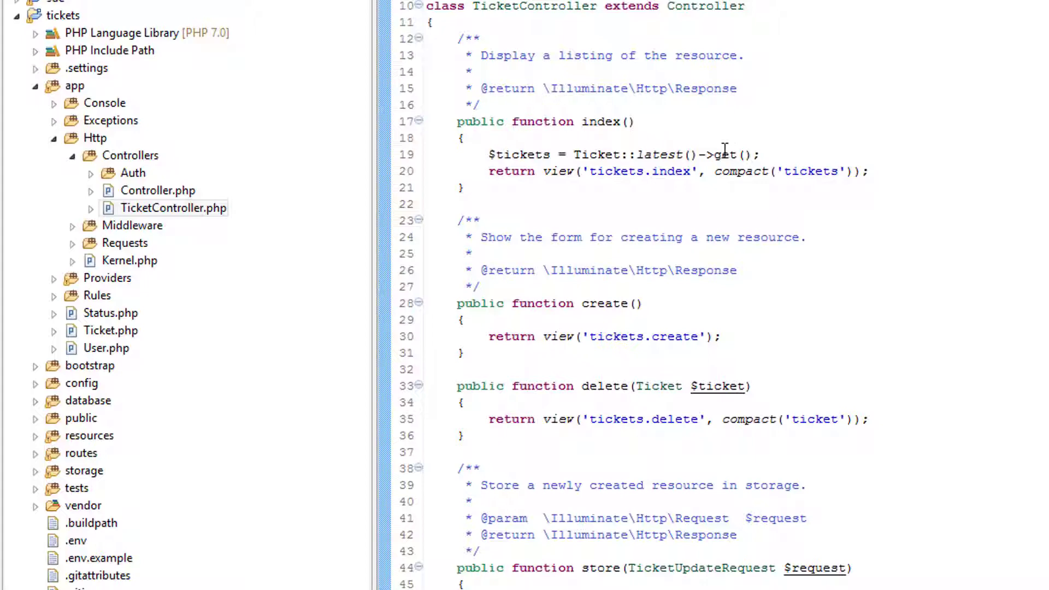
pyautogui.doubleClick(724, 154)
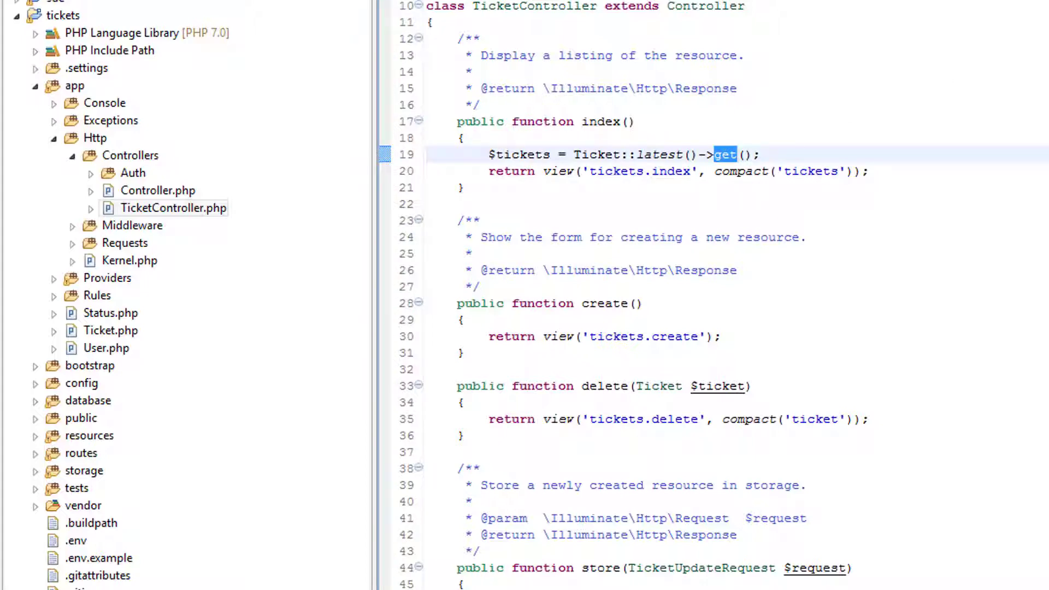
pyautogui.moveTo(725, 155)
pyautogui.write('pagination')
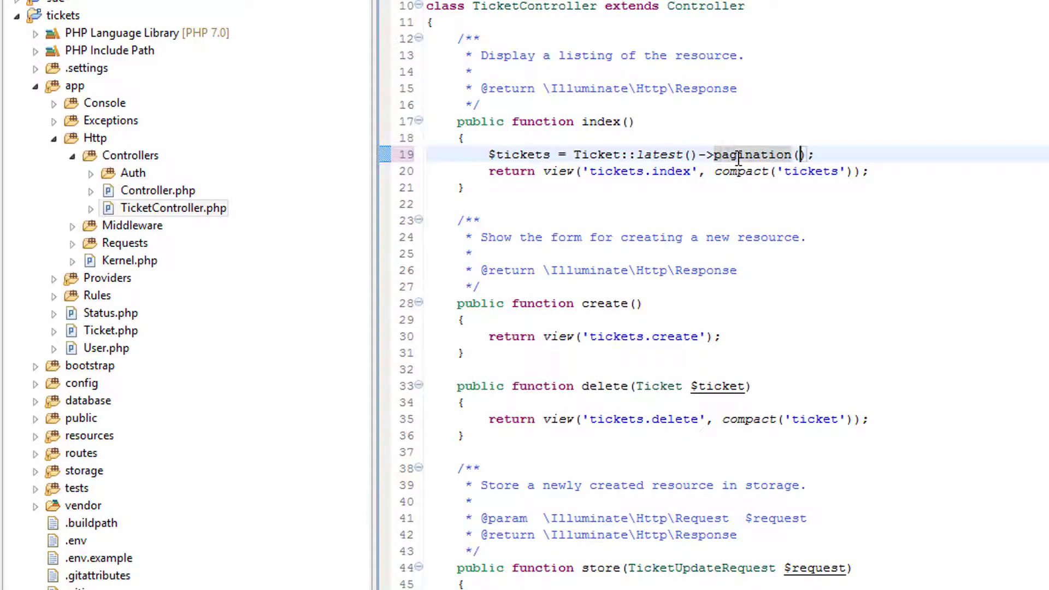
pyautogui.write('10')
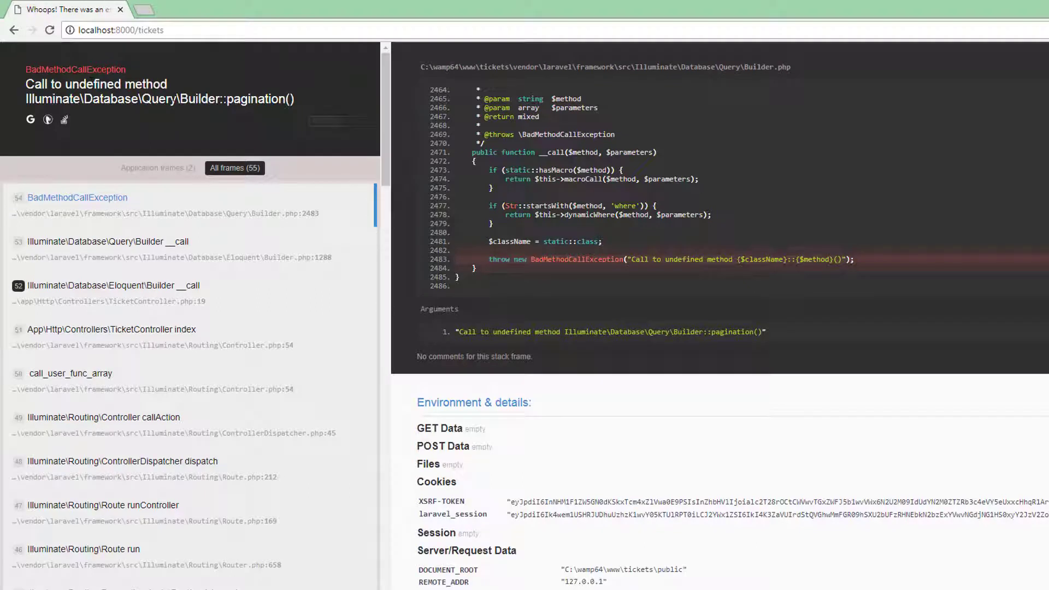
# Step: Select 'pagination' in the error, then reload localhost:8000/tickets
pyautogui.doubleClick(257, 99)
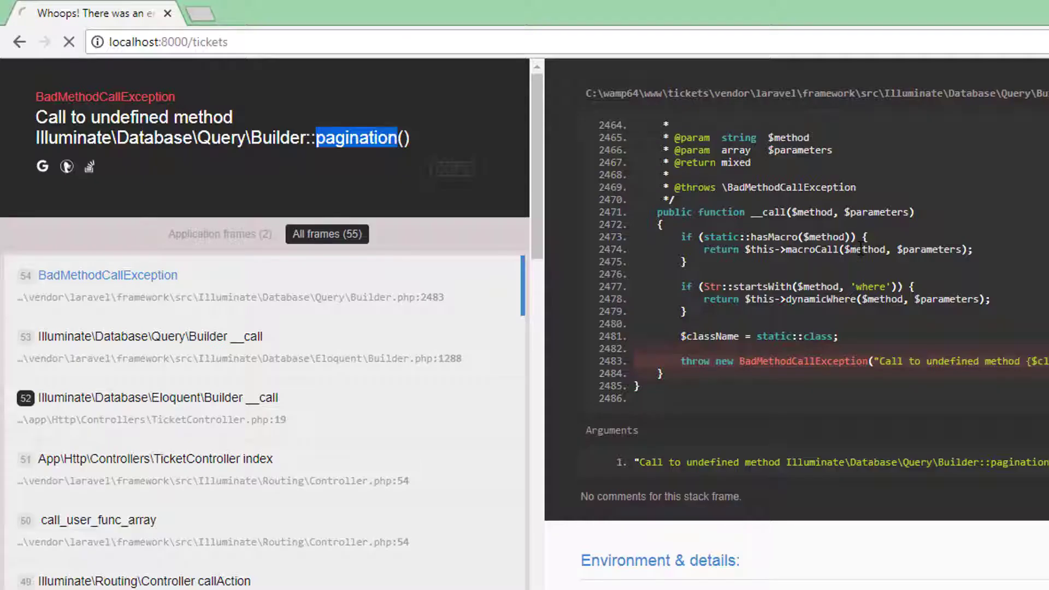
pyautogui.click(69, 41)
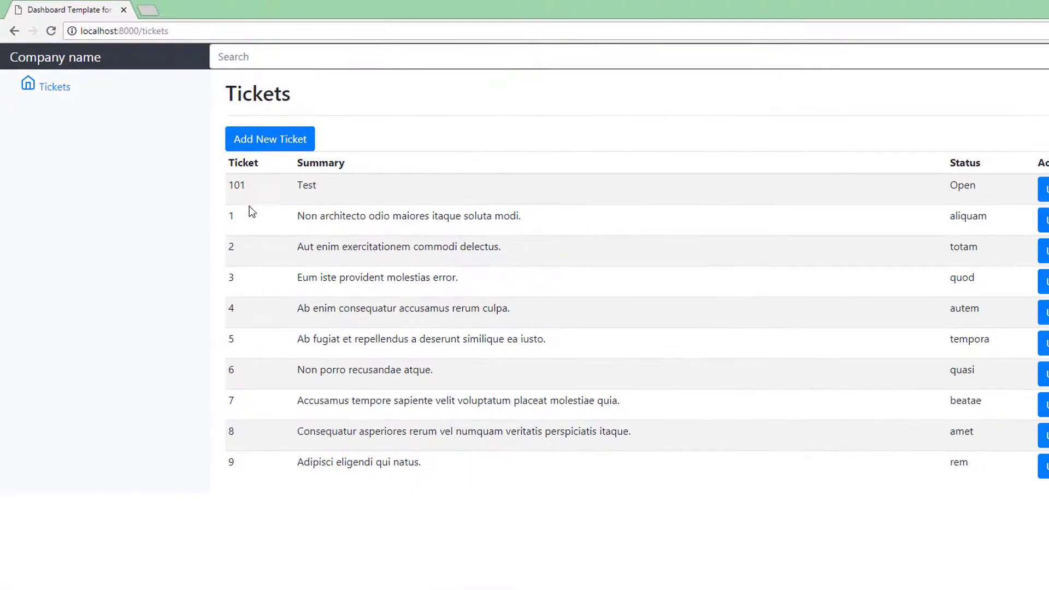
pyautogui.moveTo(245, 346)
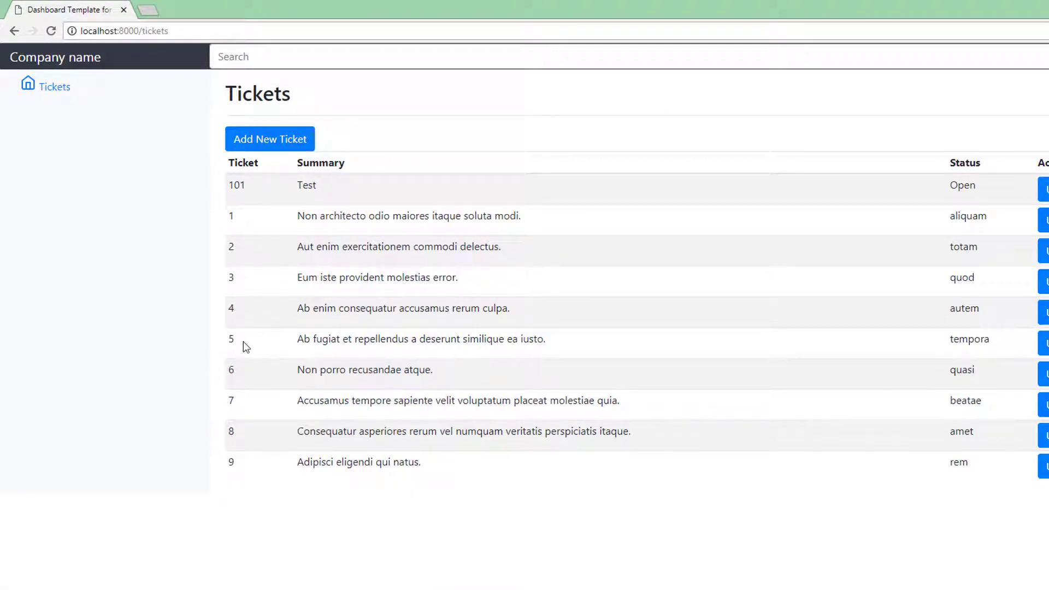
pyautogui.moveTo(449, 473)
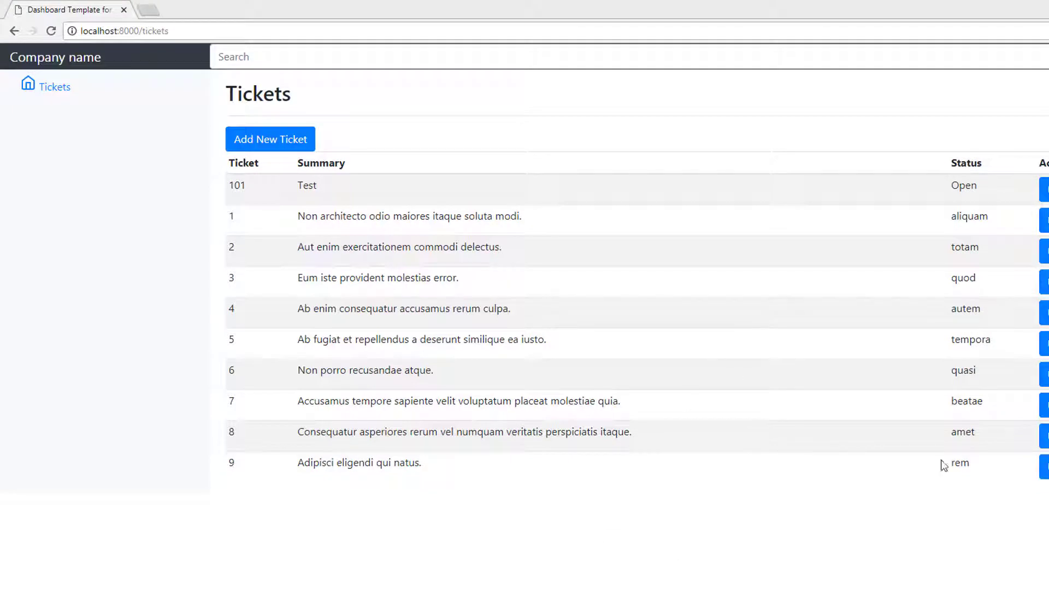
pyautogui.moveTo(554, 360)
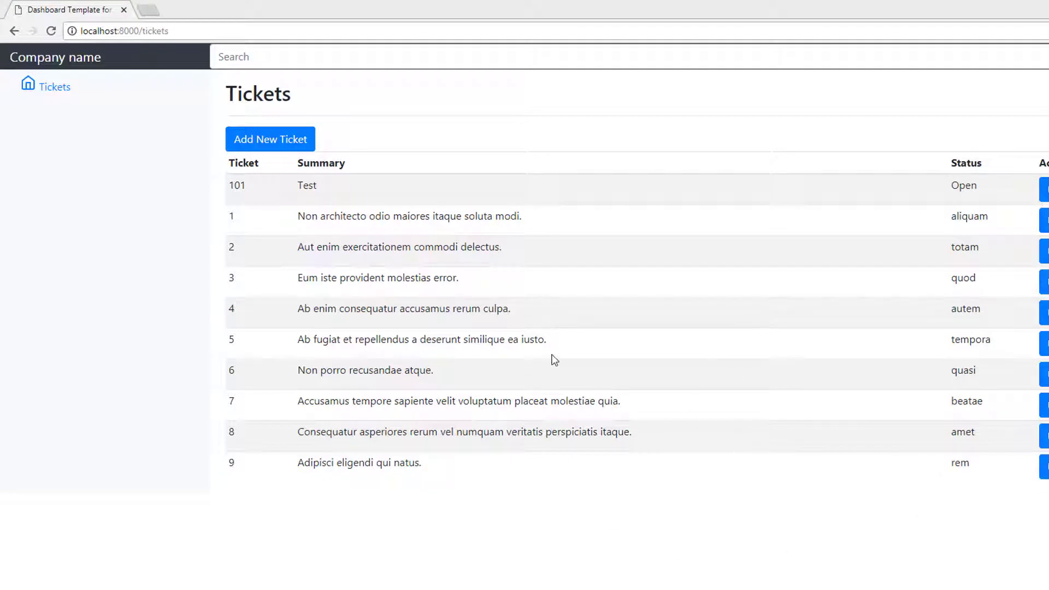
pyautogui.moveTo(334, 272)
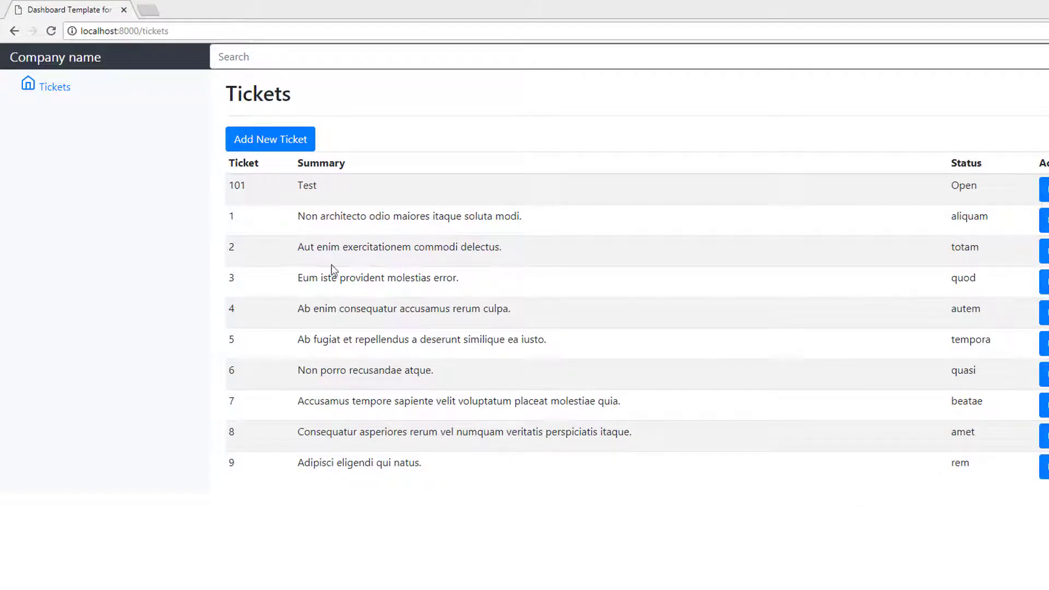
pyautogui.moveTo(897, 550)
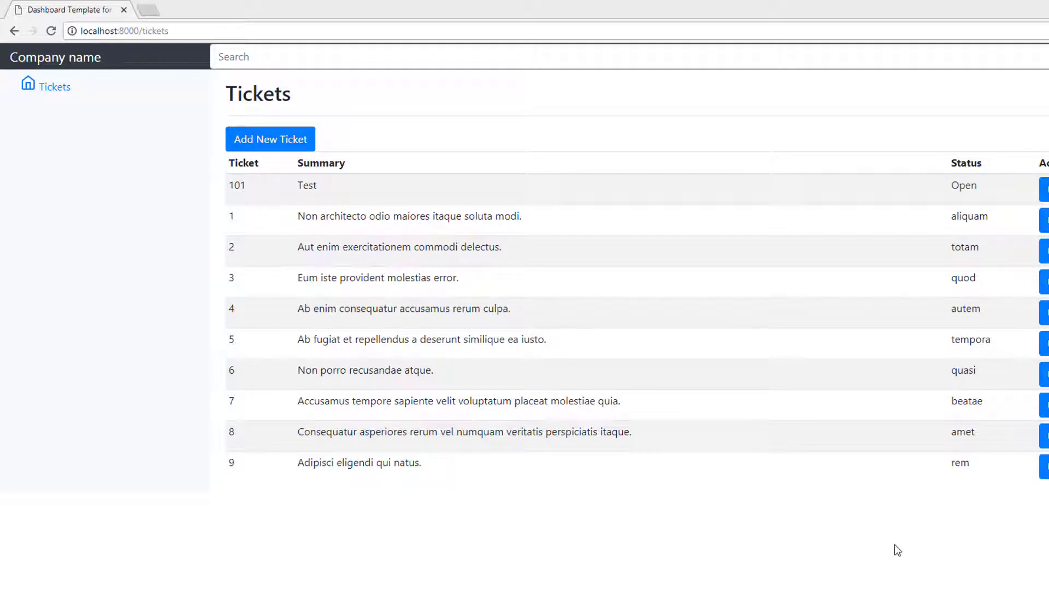
pyautogui.moveTo(889, 539)
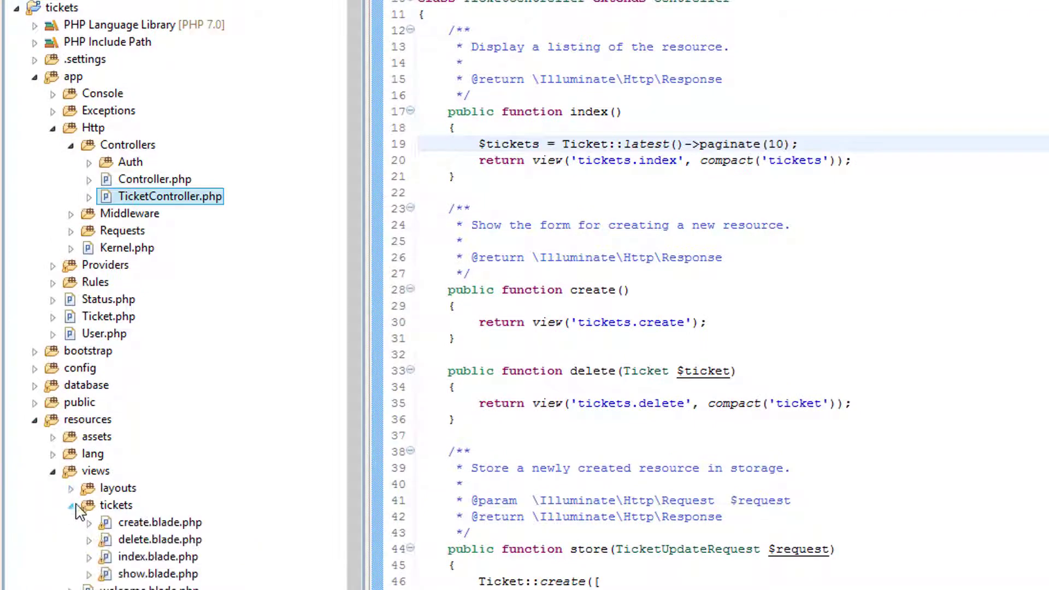
# Step: Open the tickets index.blade.php and add {{ $tickets->links() }} after the table
pyautogui.doubleClick(159, 556)
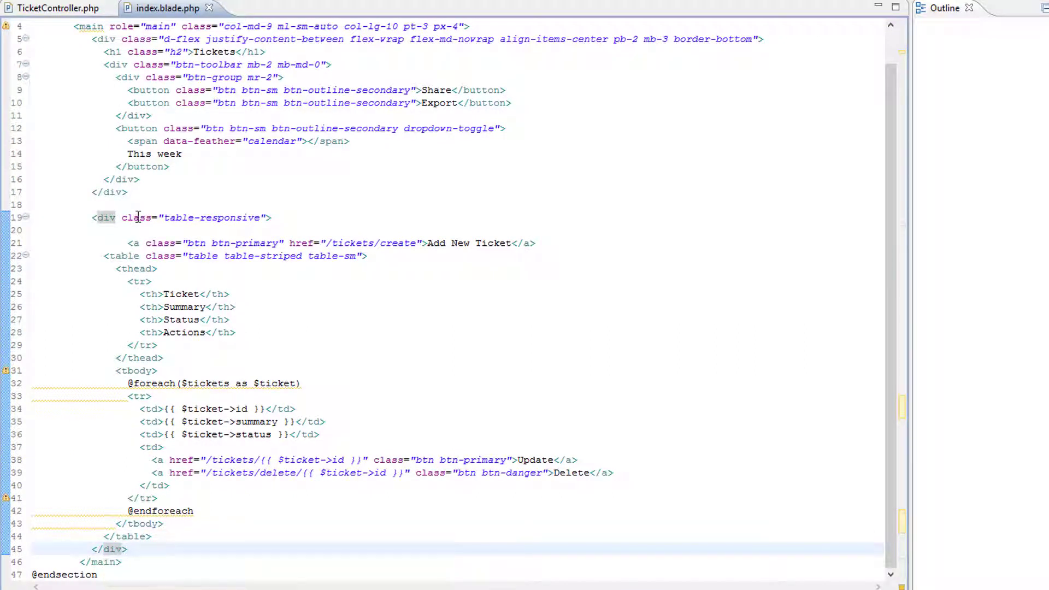
pyautogui.moveTo(163, 474)
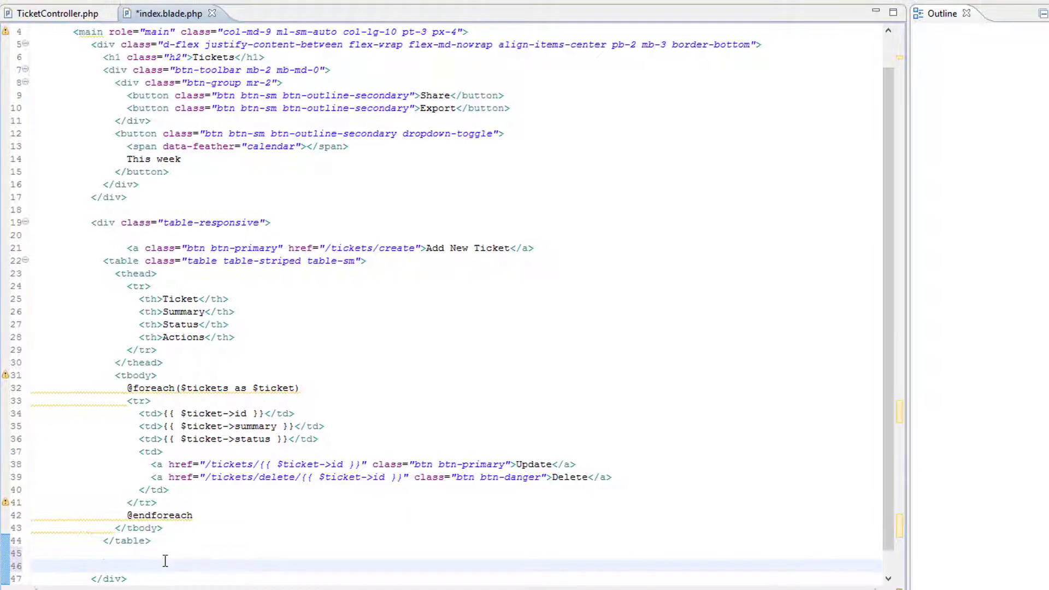
pyautogui.write('{{')
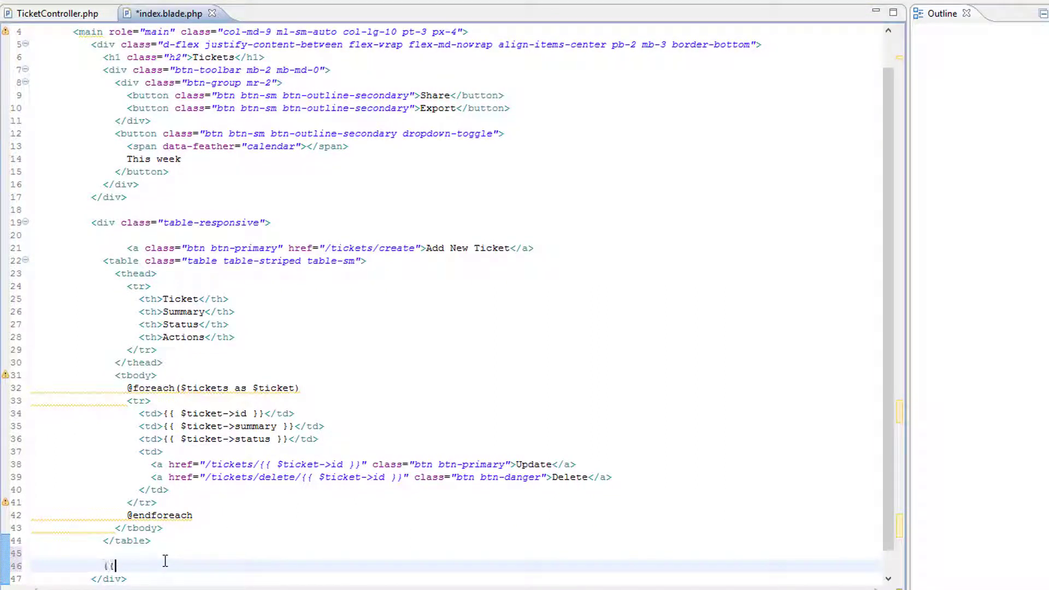
pyautogui.write('{{')
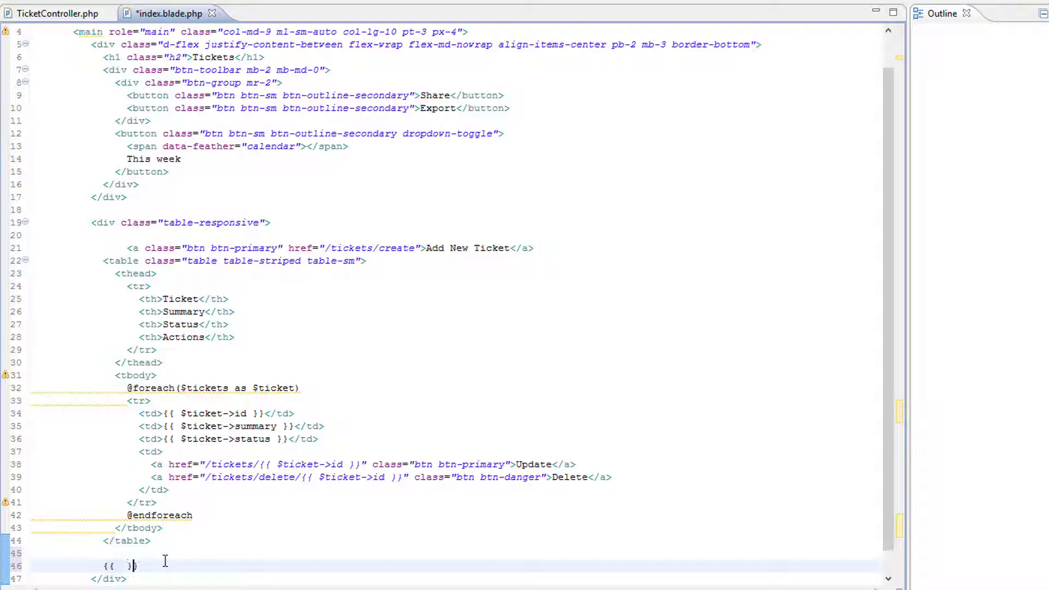
pyautogui.write('$t')
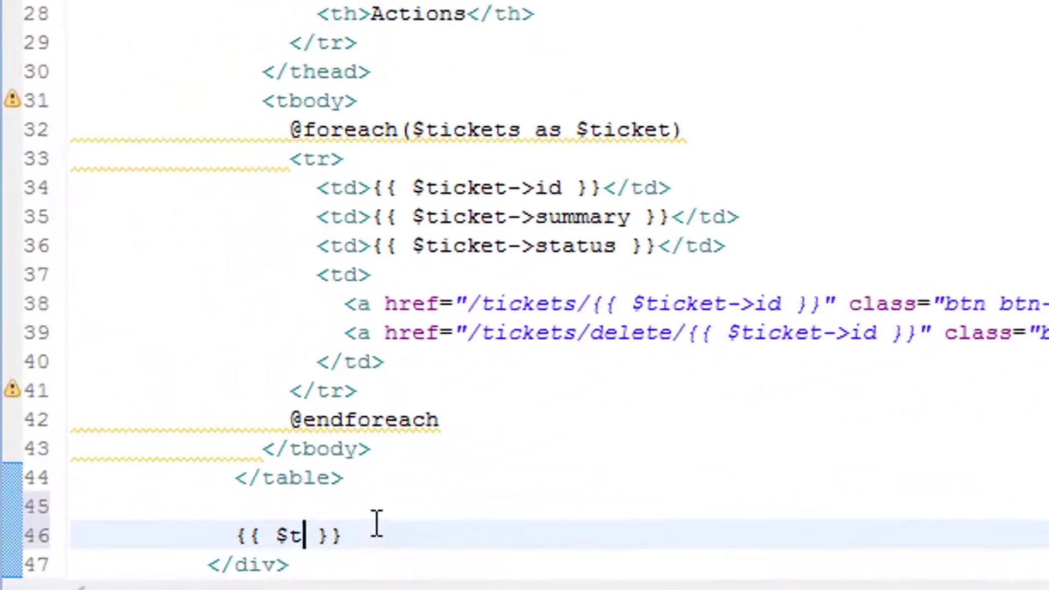
pyautogui.write('ickets')
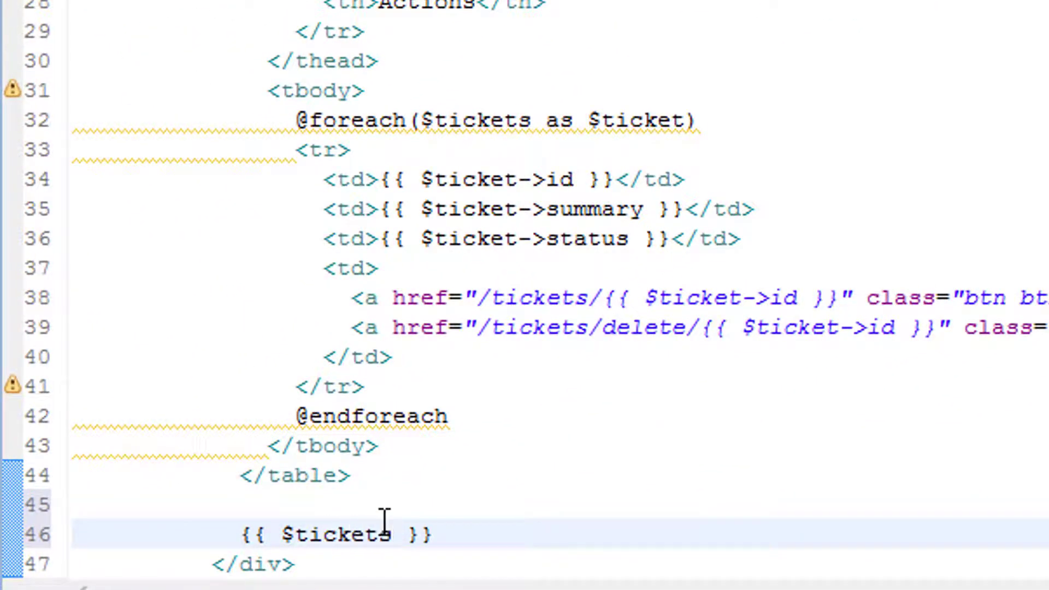
pyautogui.write('->links')
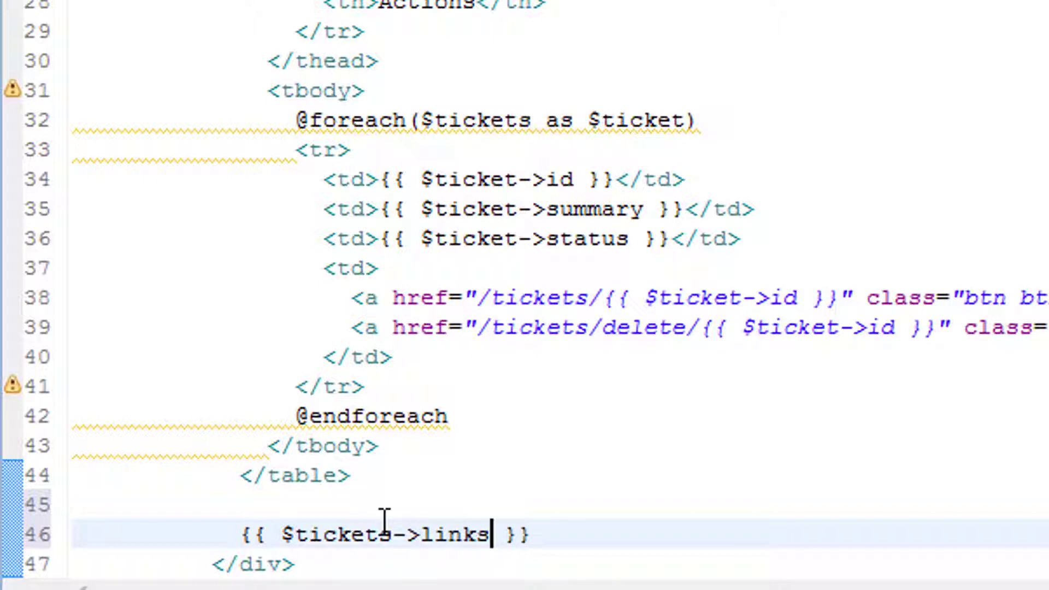
pyautogui.write('()')
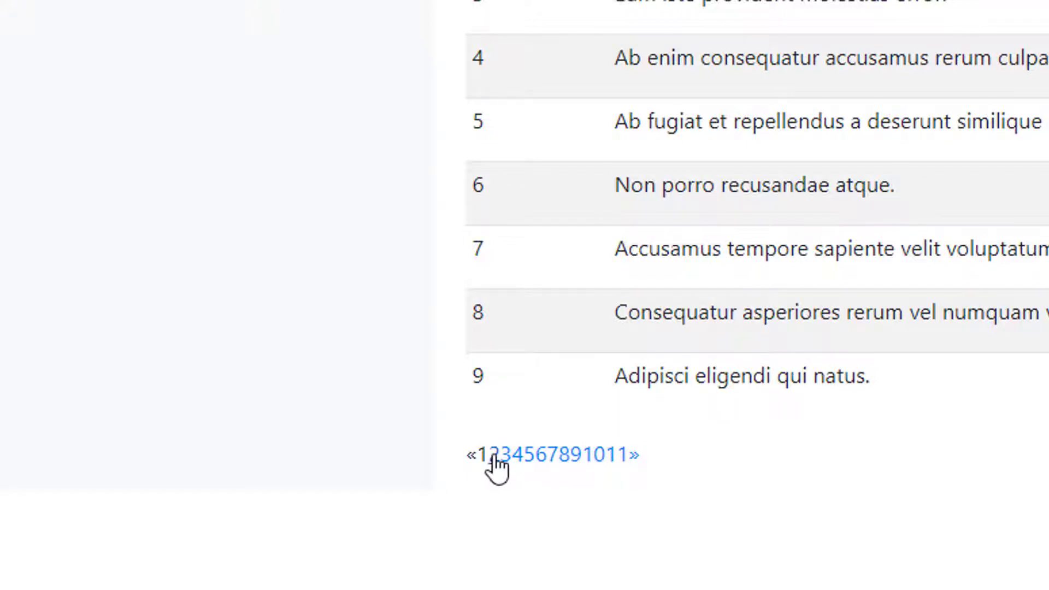
# Step: Go to page 2 of the tickets list, then on to the last page, 11
pyautogui.click(494, 455)
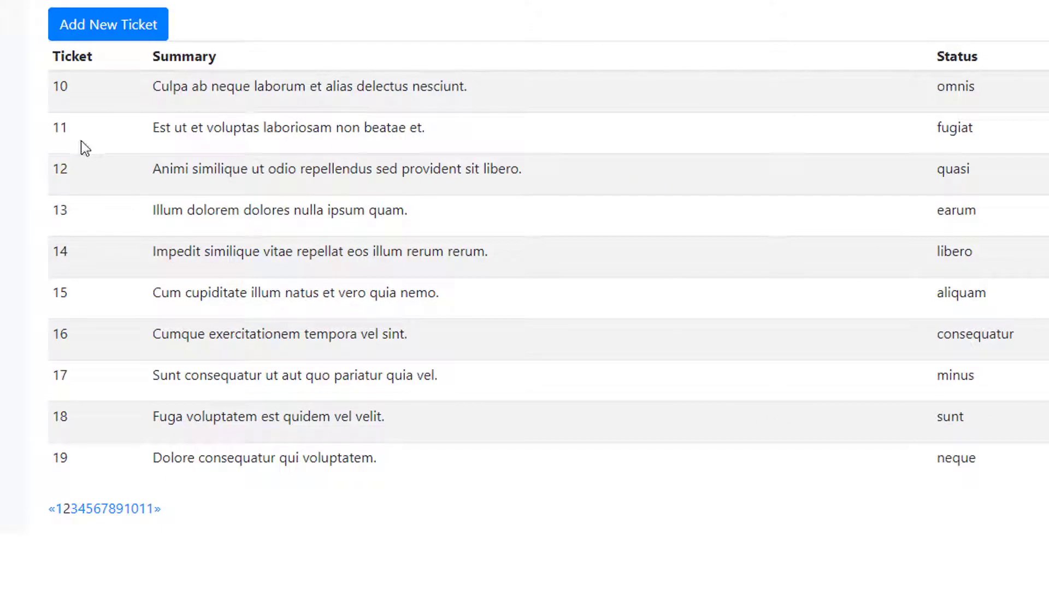
pyautogui.moveTo(234, 540)
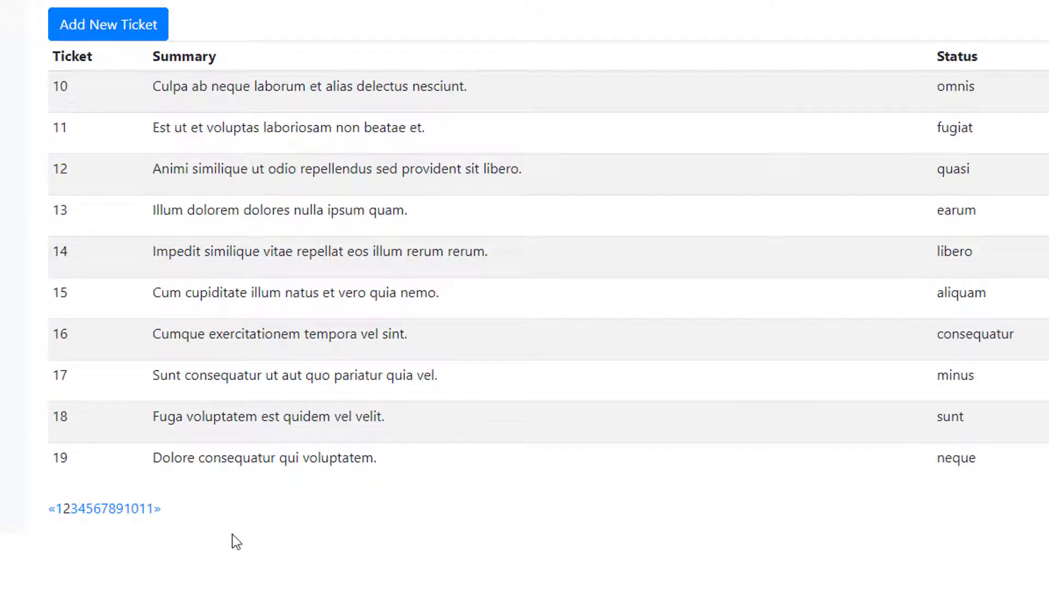
pyautogui.moveTo(144, 511)
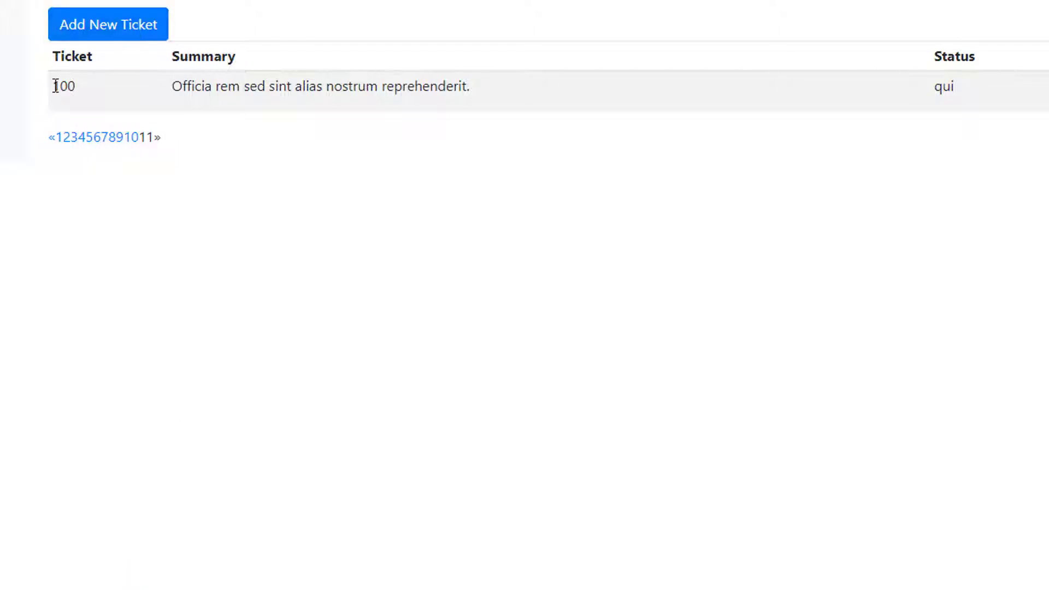
pyautogui.moveTo(54, 86); pyautogui.dragTo(468, 85)
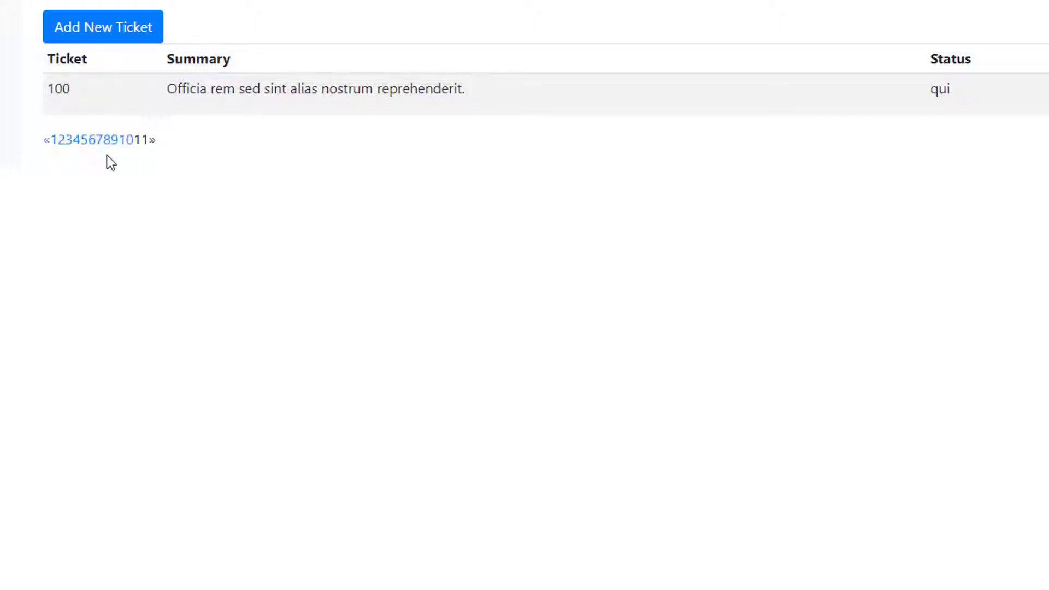
pyautogui.moveTo(778, 476)
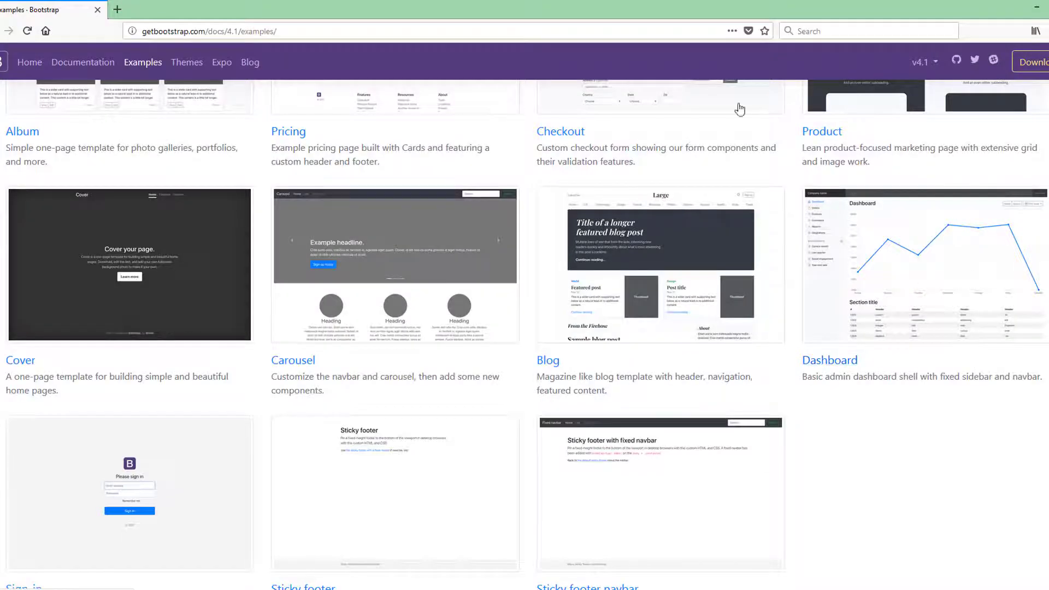
pyautogui.moveTo(797, 368)
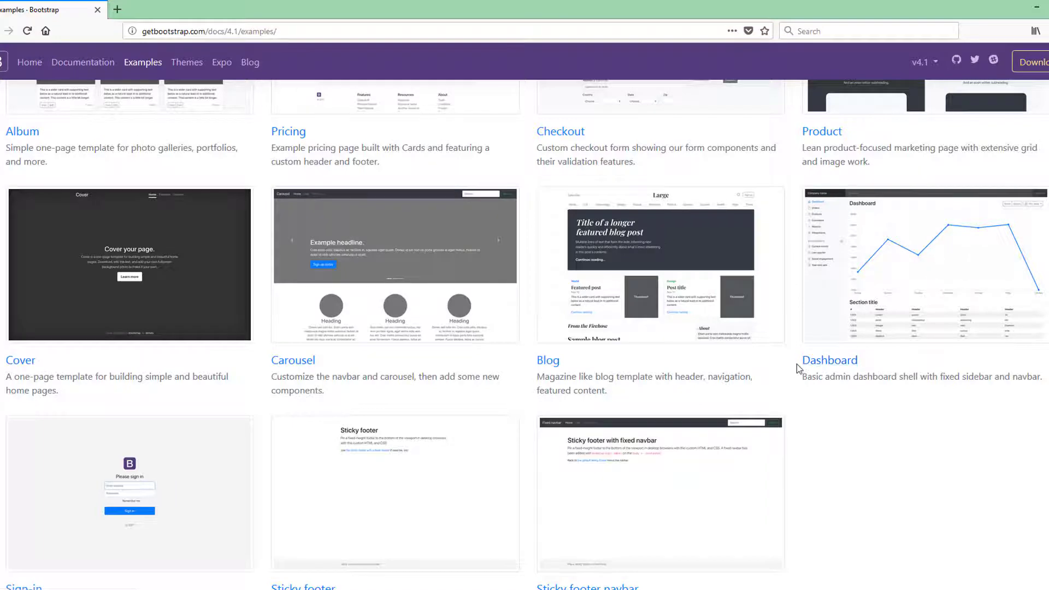
pyautogui.doubleClick(829, 360)
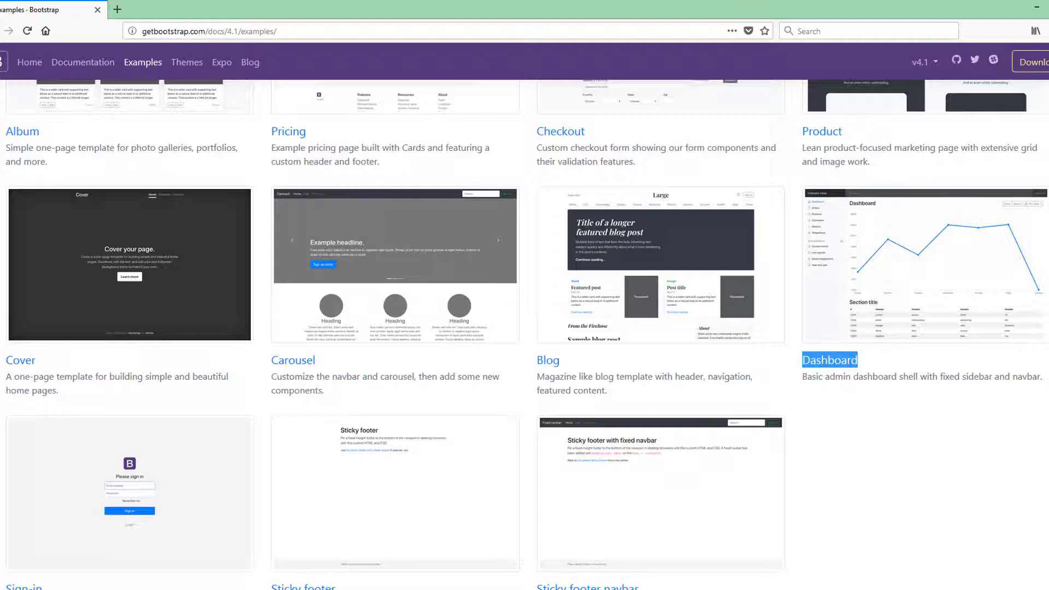
pyautogui.scroll(-3)
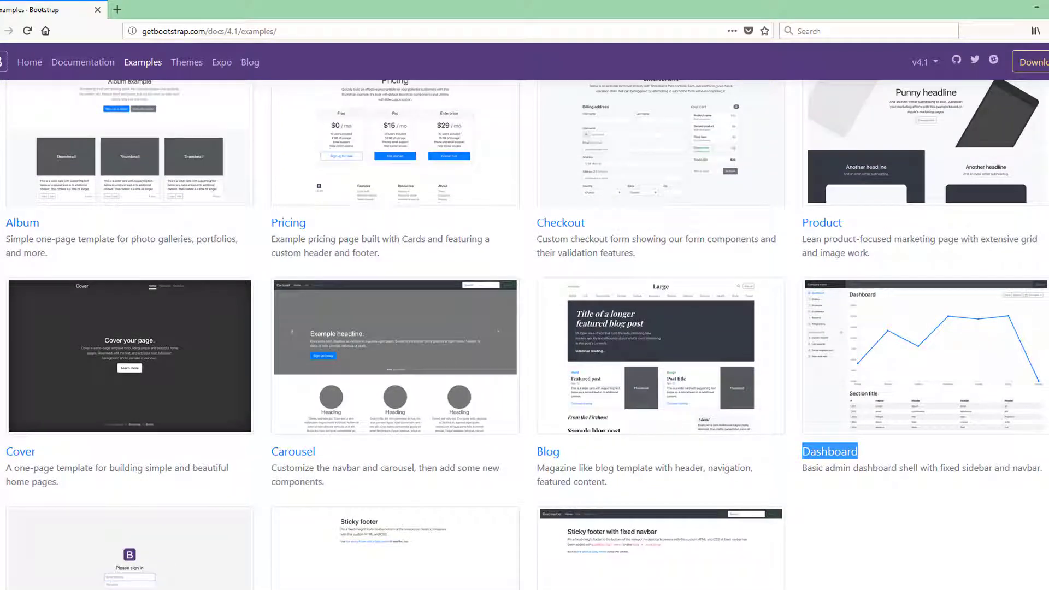
pyautogui.scroll(-3)
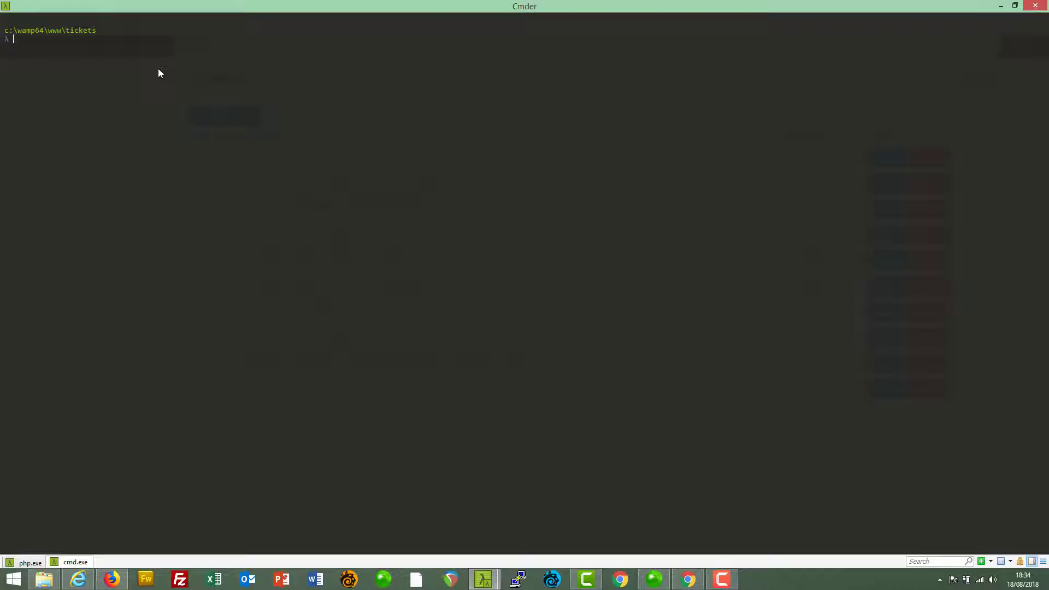
pyautogui.moveTo(166, 34)
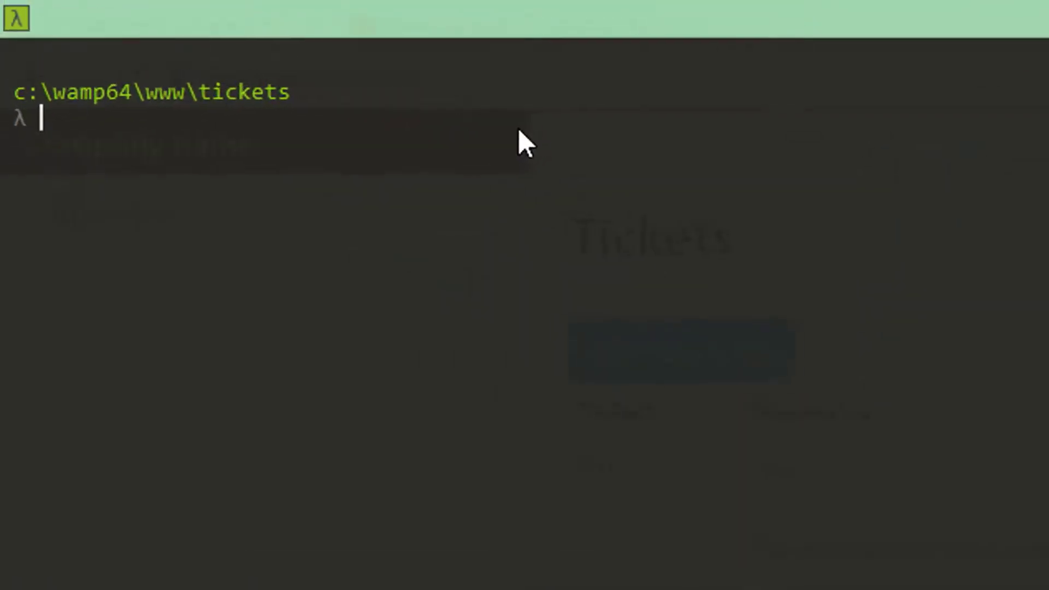
# Step: Run 'php make:auth', then correct it to 'php artisan make:auth'
pyautogui.write('p')
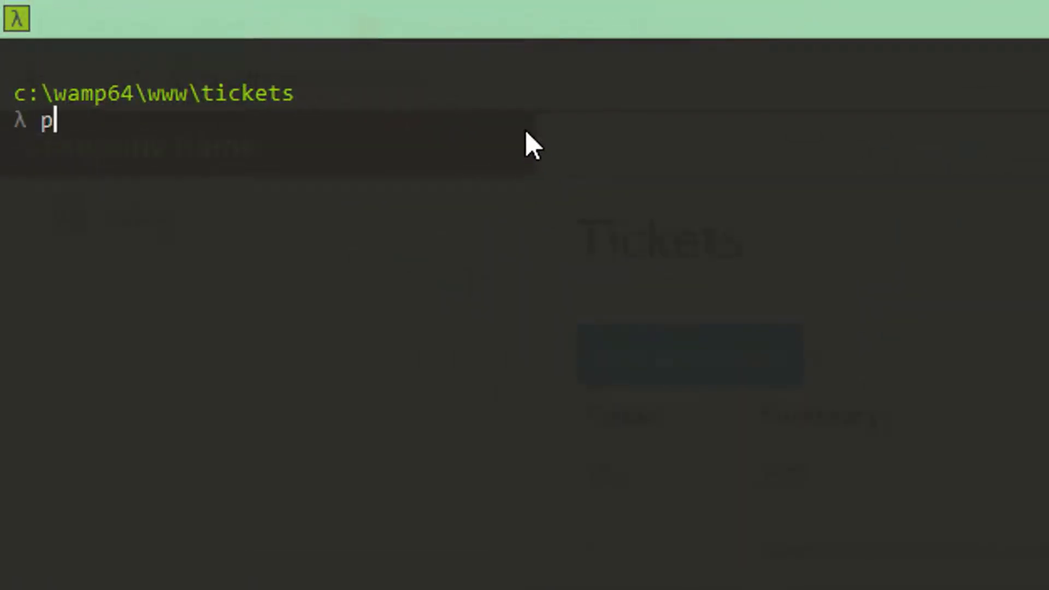
pyautogui.write('hp make')
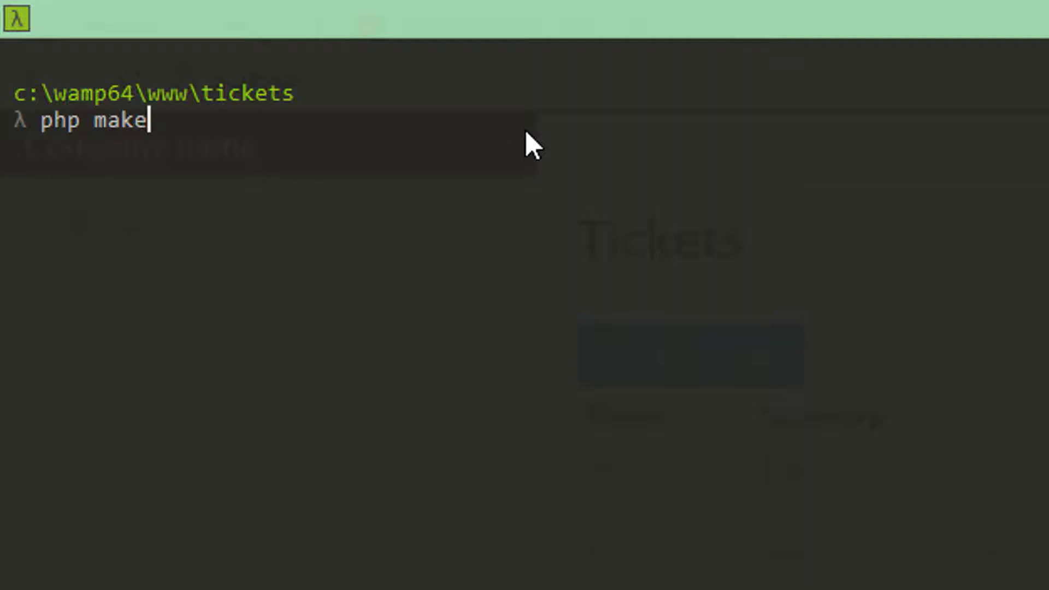
pyautogui.write(':auth')
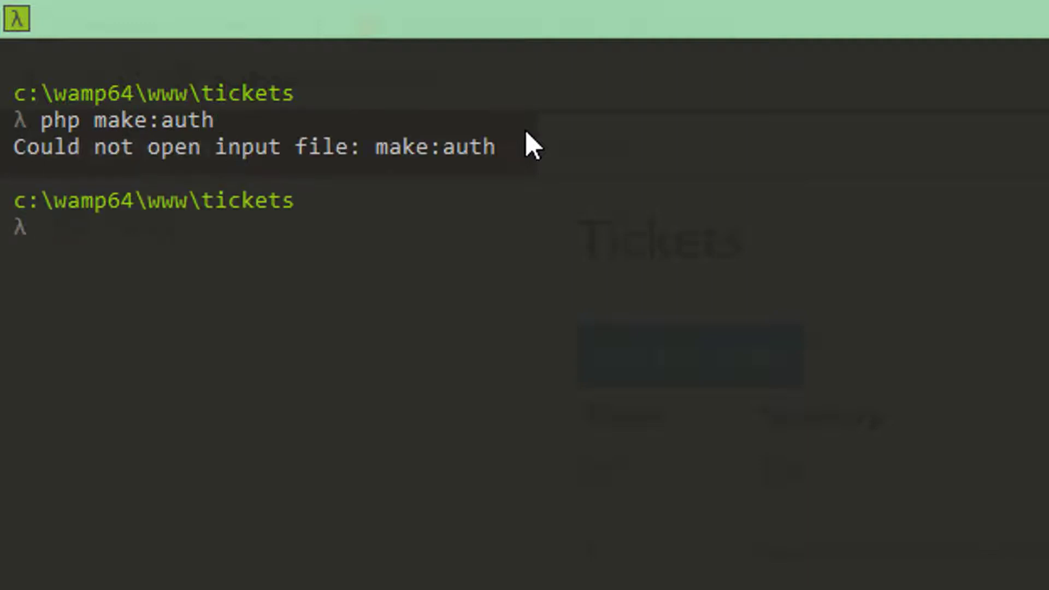
pyautogui.write('php make:auth')
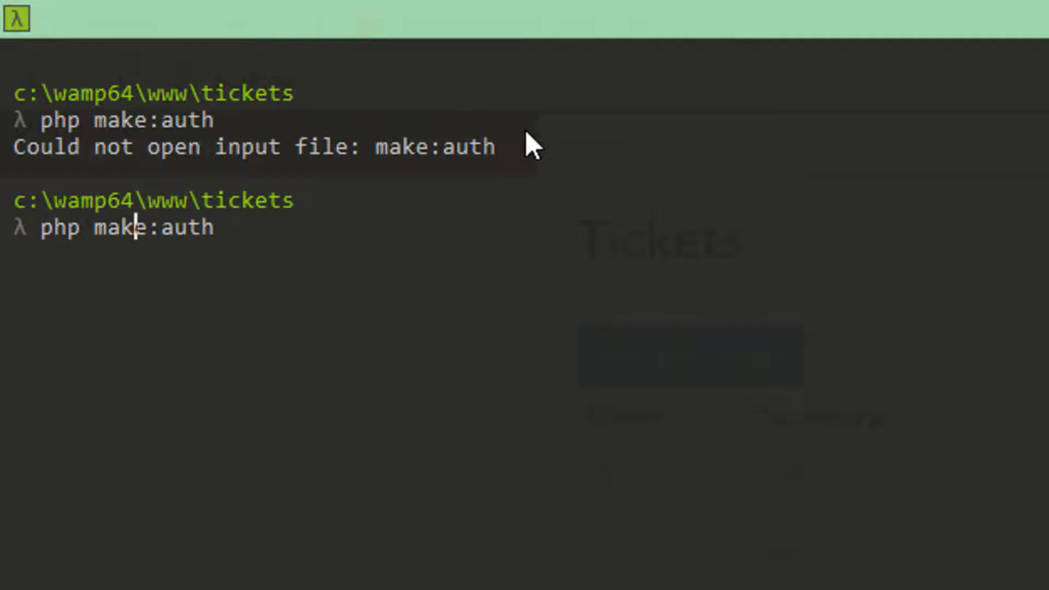
pyautogui.write('art')
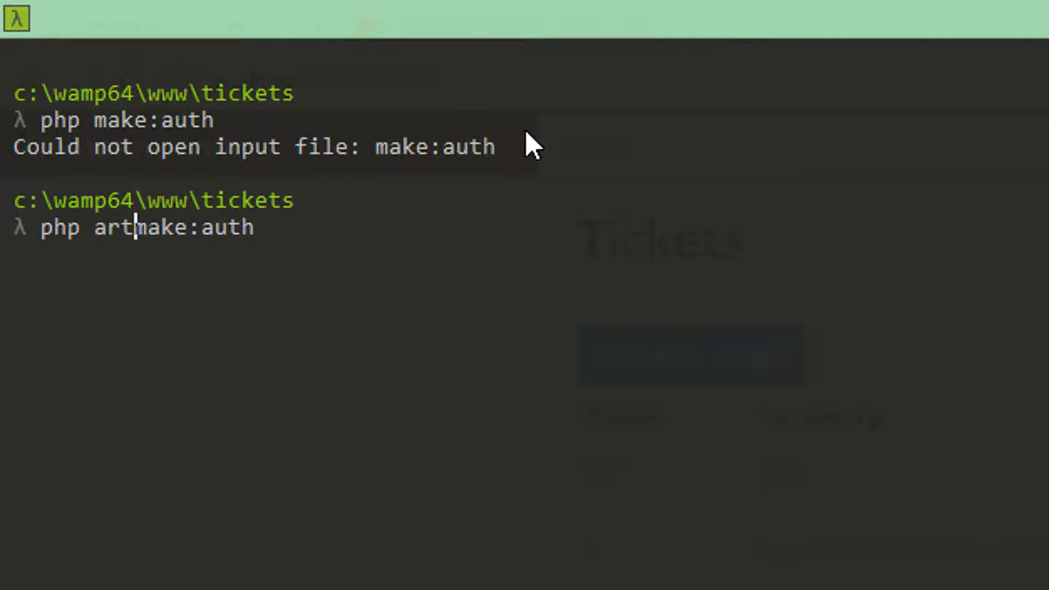
pyautogui.write('isan')
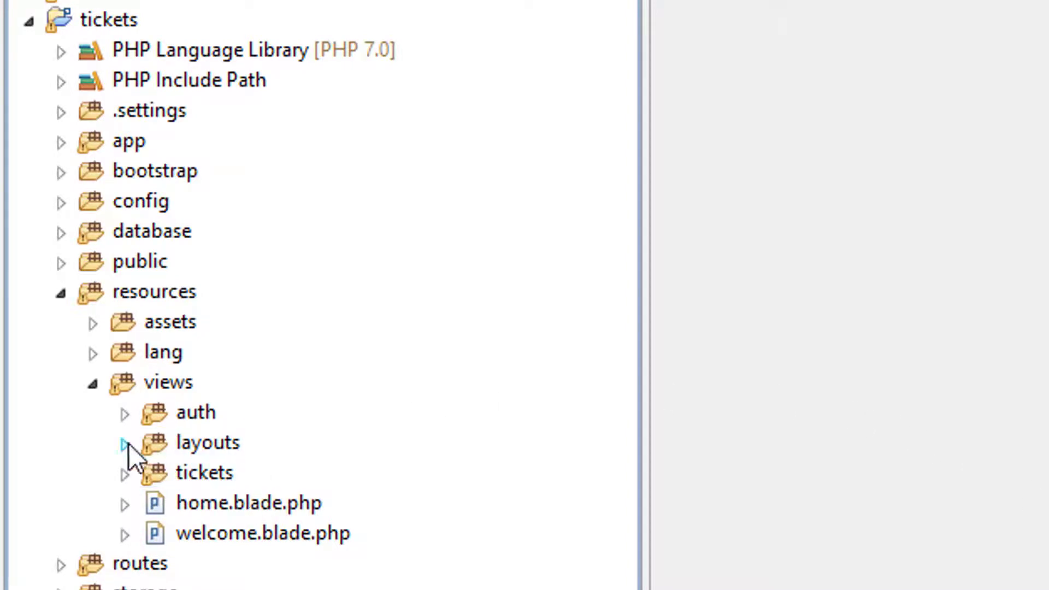
# Step: Compare app.blade.php with main.blade.php in layouts, then open tickets/index.blade.php
pyautogui.click(124, 442)
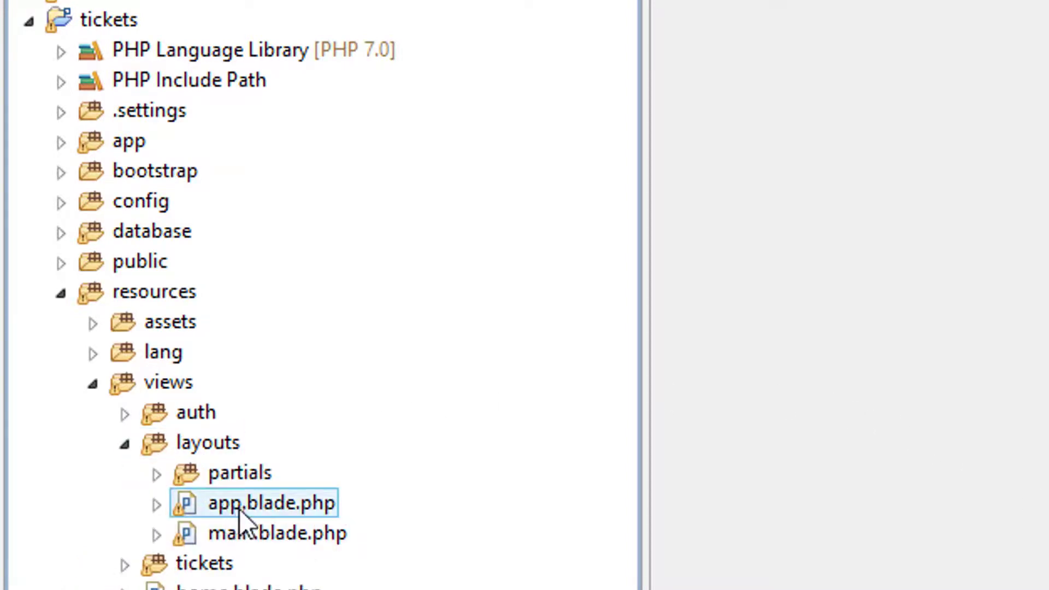
pyautogui.click(277, 533)
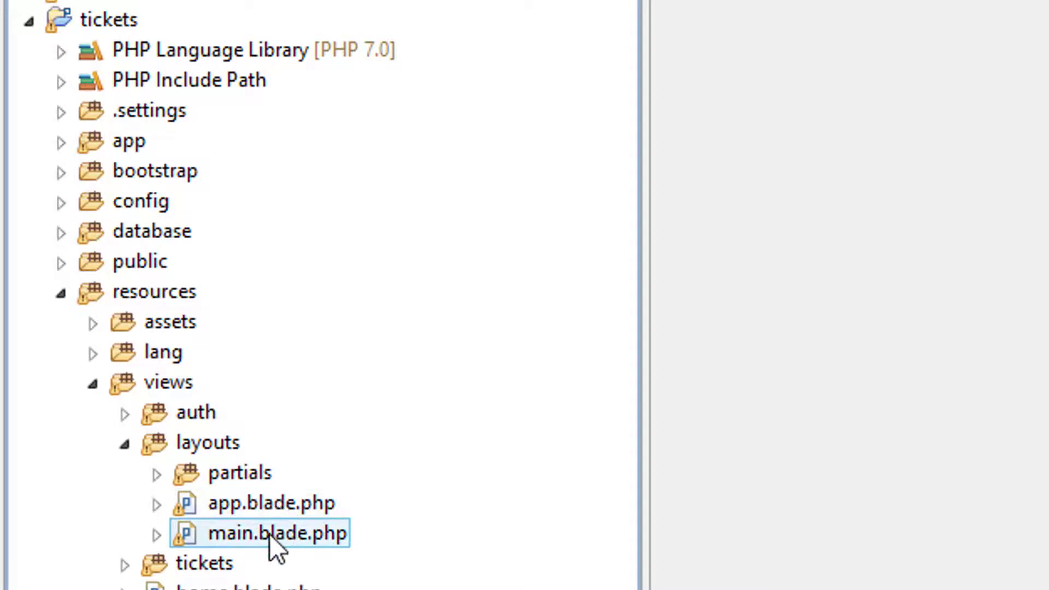
pyautogui.moveTo(253, 558)
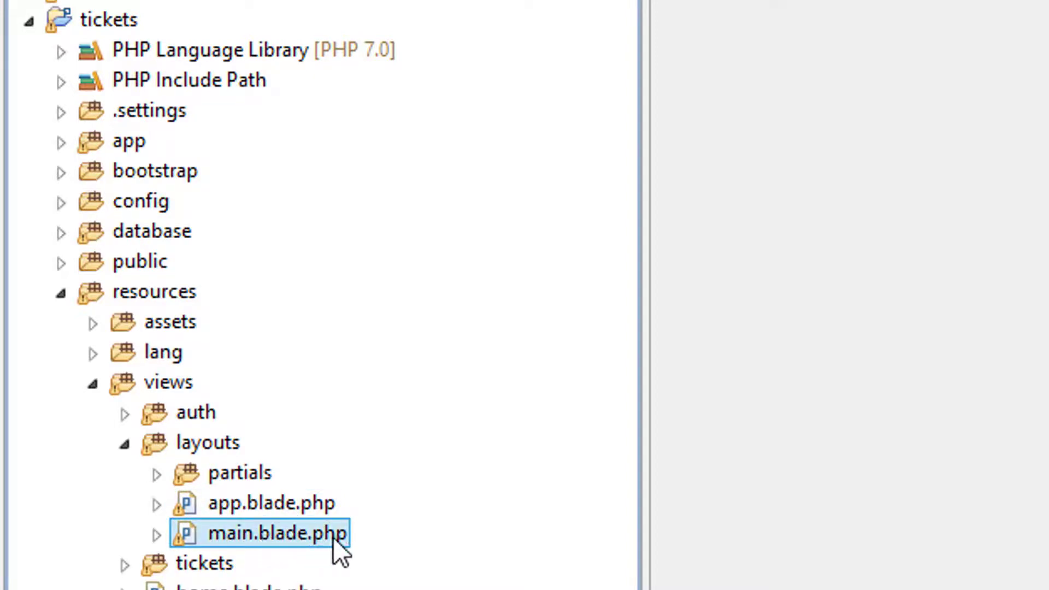
pyautogui.moveTo(314, 545)
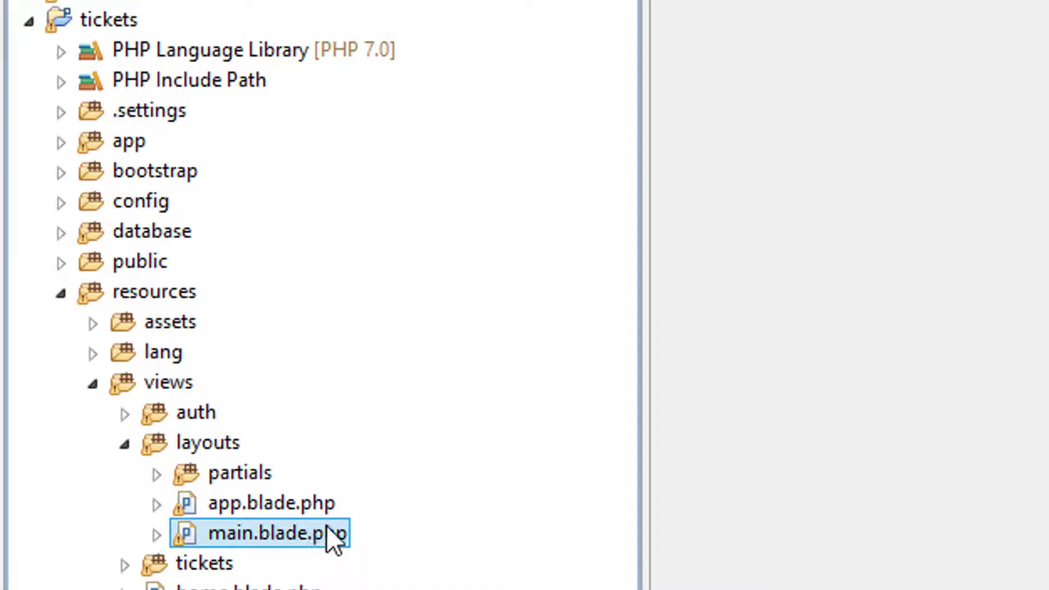
pyautogui.click(271, 503)
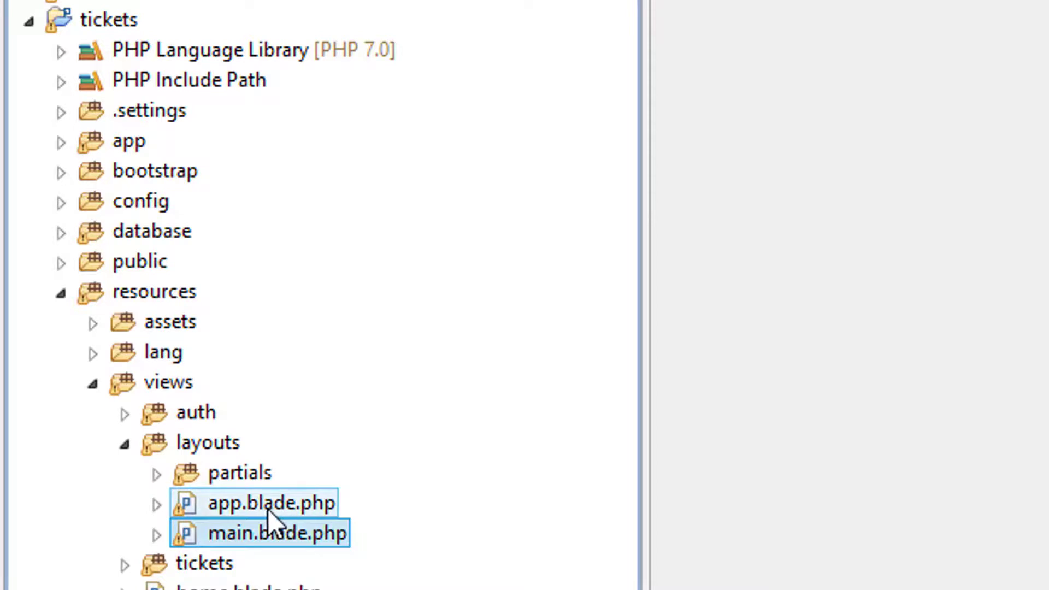
pyautogui.click(271, 503)
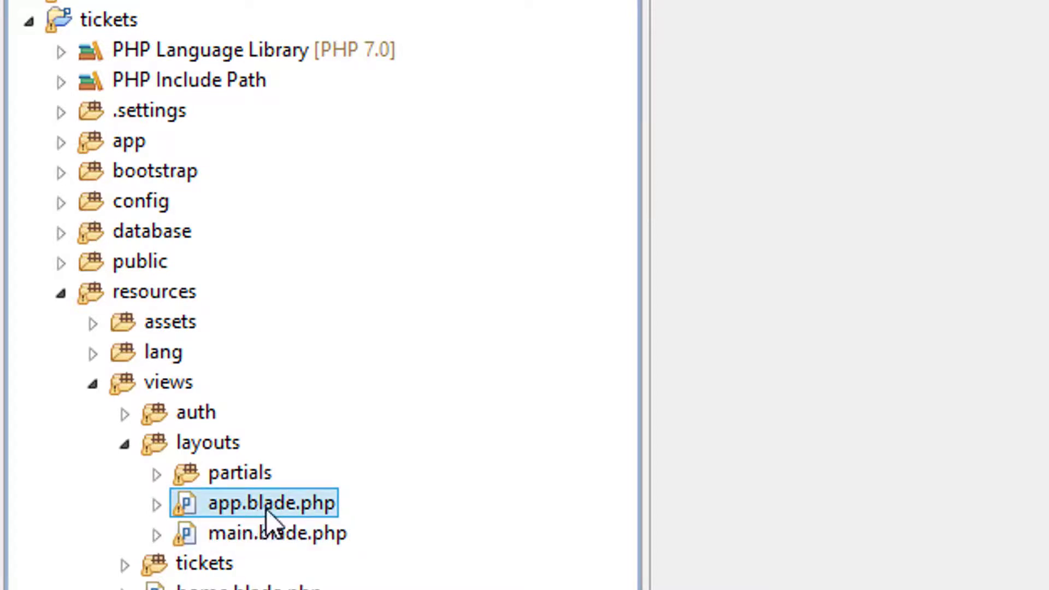
pyautogui.moveTo(164, 535)
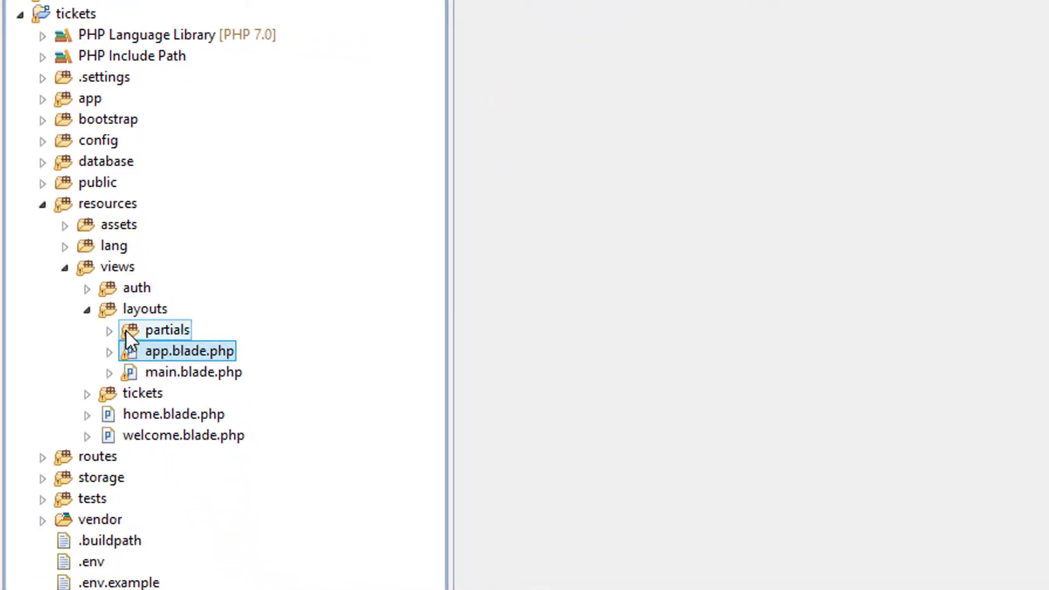
pyautogui.click(86, 393)
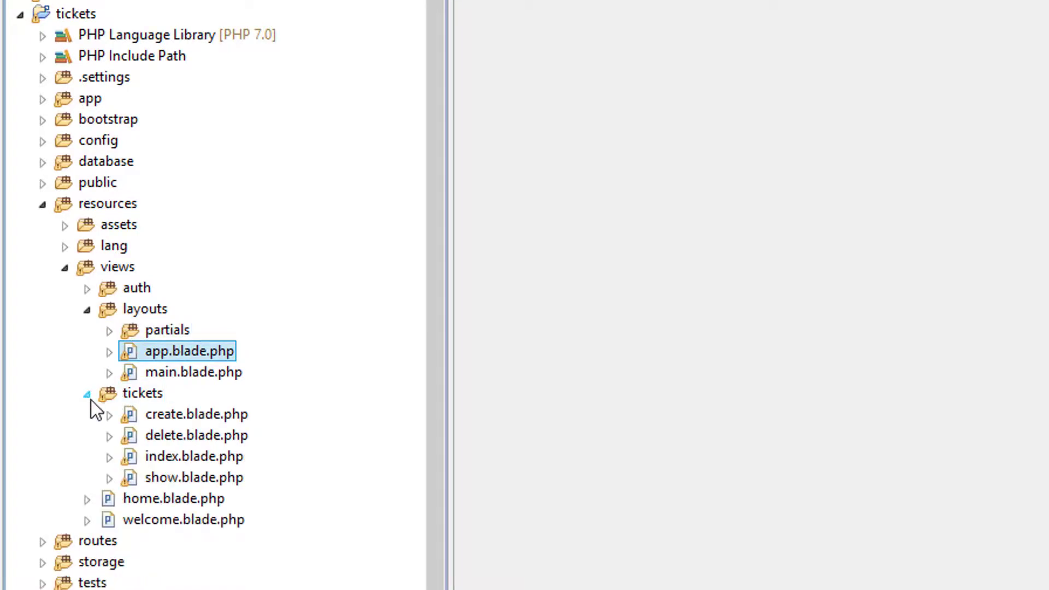
pyautogui.doubleClick(194, 456)
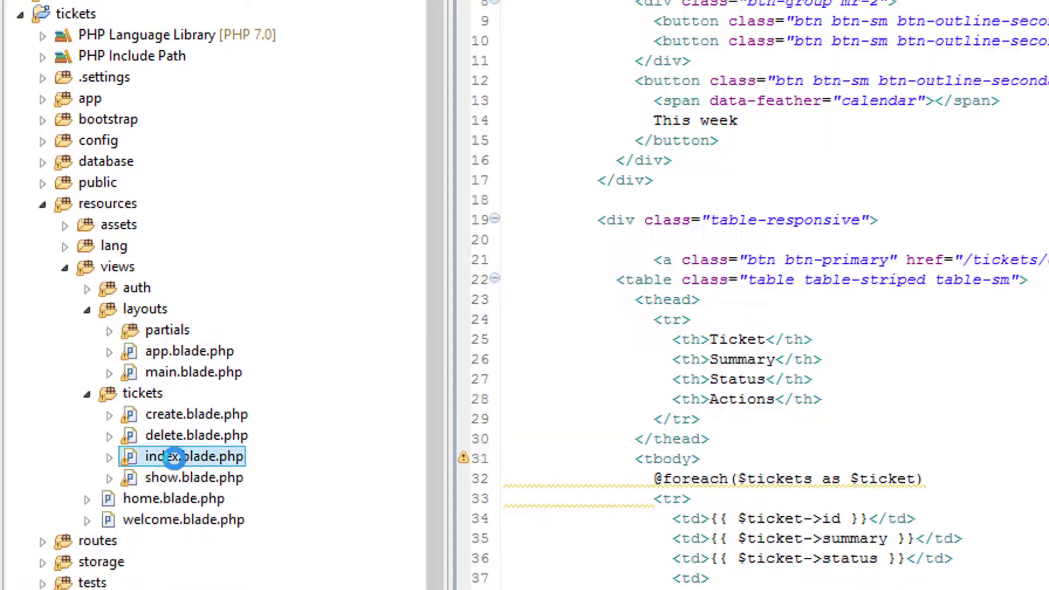
pyautogui.doubleClick(194, 456)
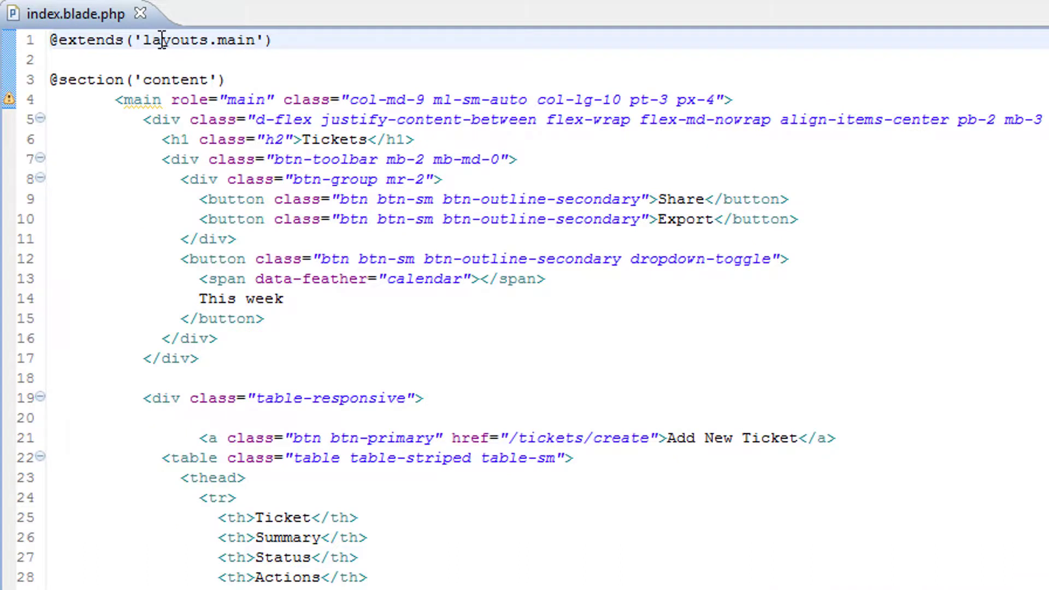
pyautogui.doubleClick(236, 39)
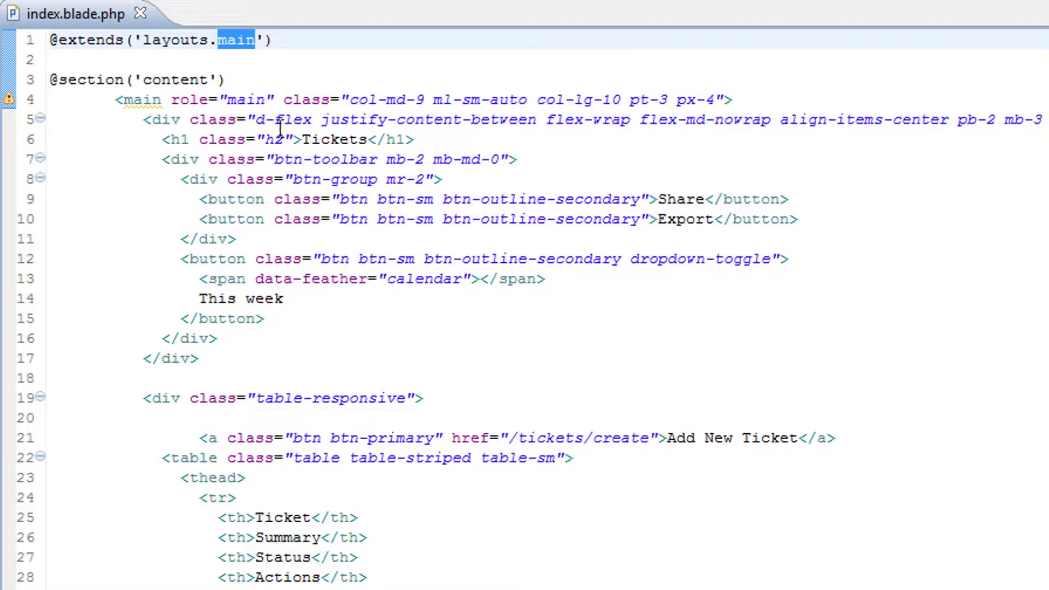
pyautogui.write('app')
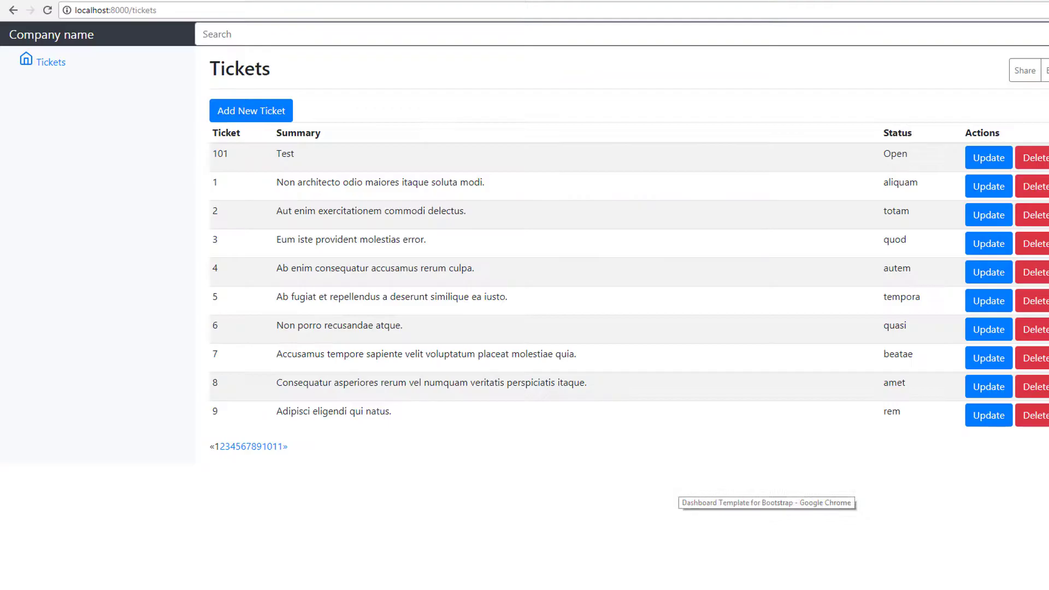
pyautogui.moveTo(486, 294)
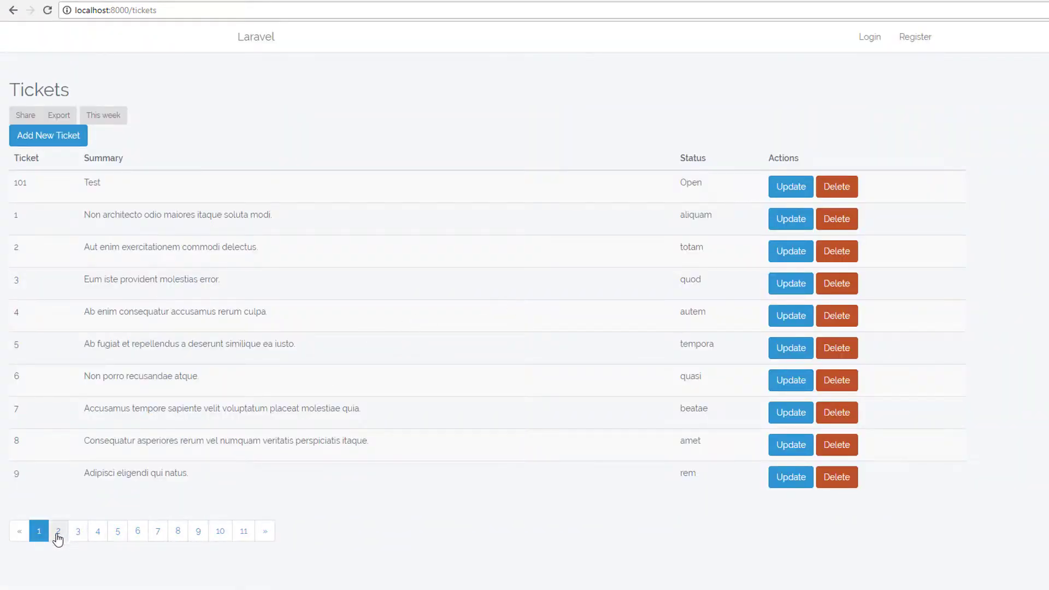
# Step: Page through the styled ticket pagination: page 2, page 11, then back to 1
pyautogui.click(58, 530)
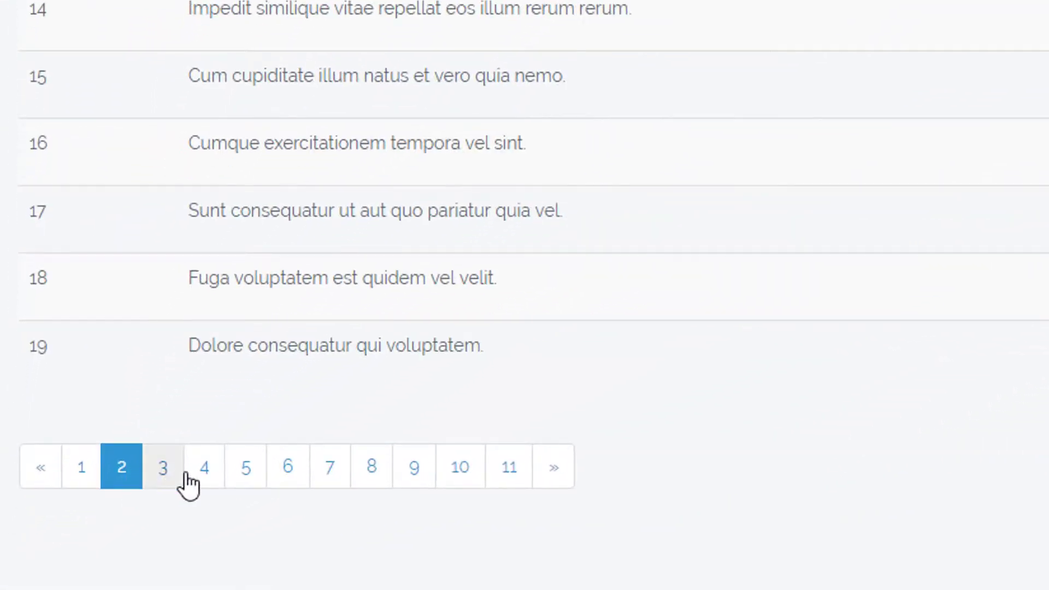
pyautogui.click(244, 466)
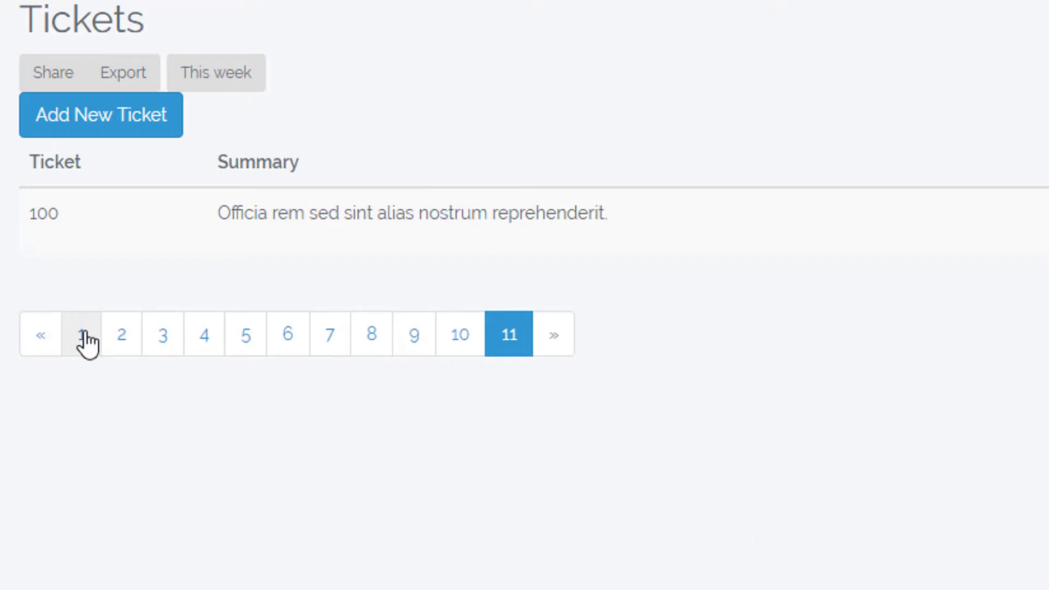
pyautogui.click(87, 334)
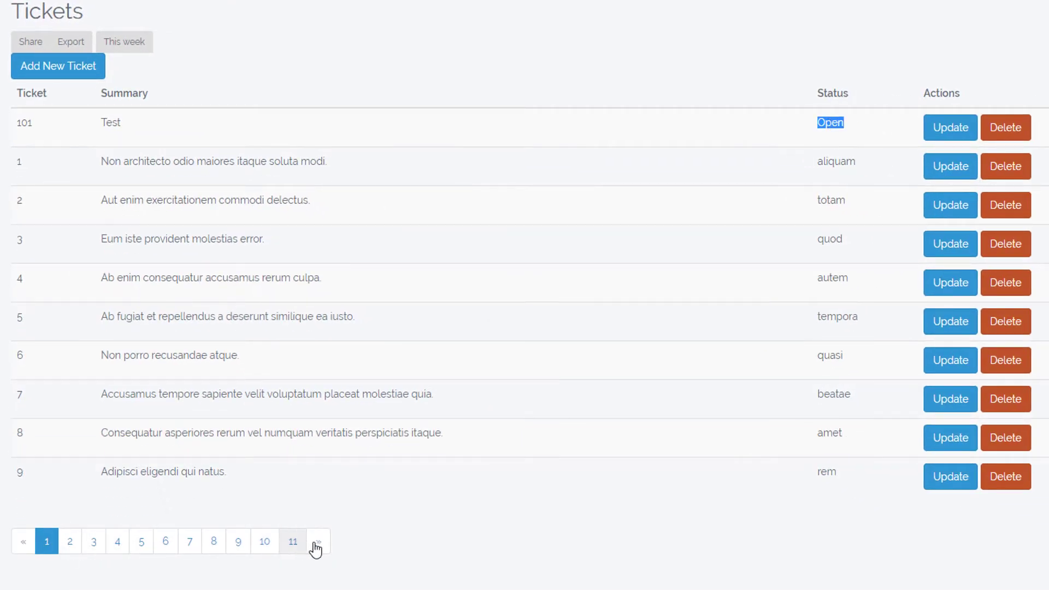
pyautogui.moveTo(70, 542)
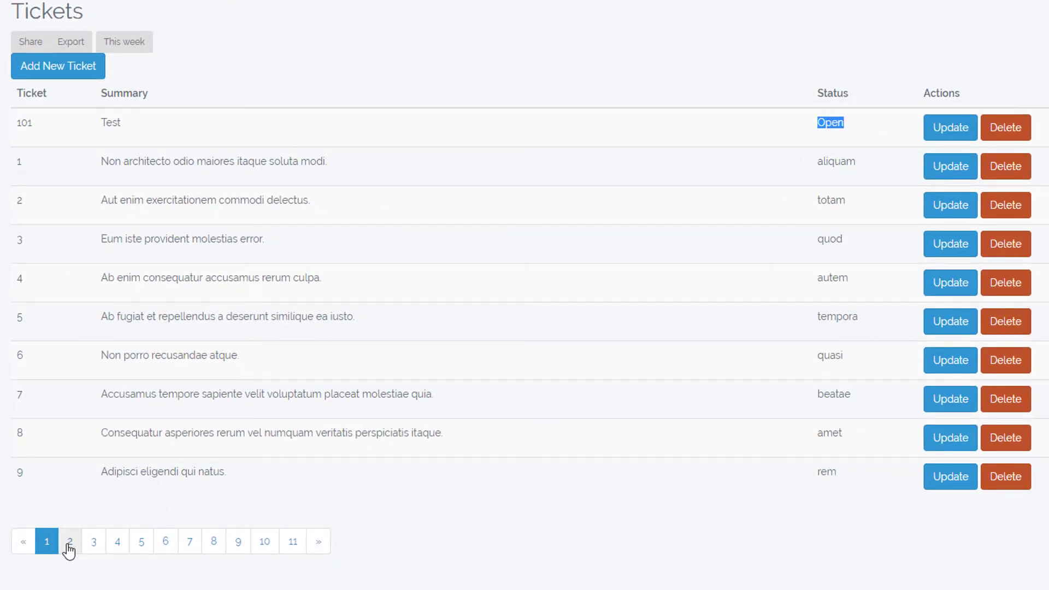